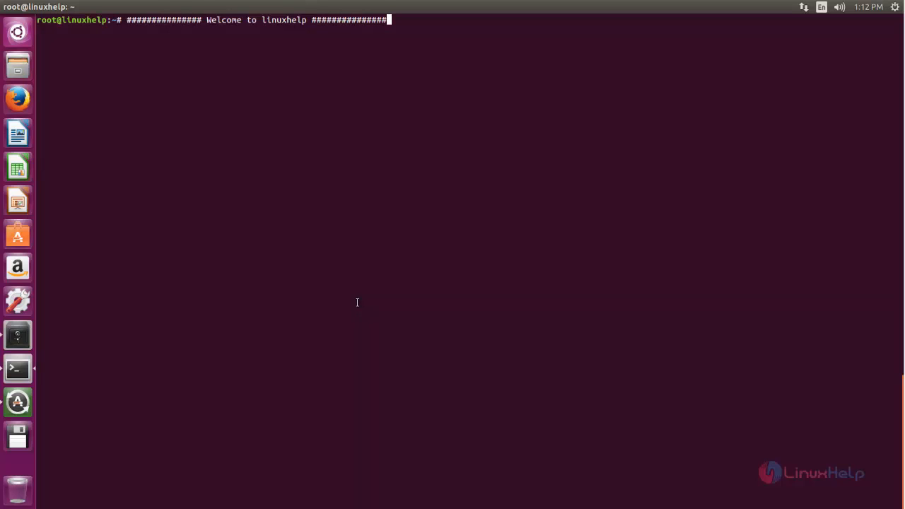
mouse_move(348, 292)
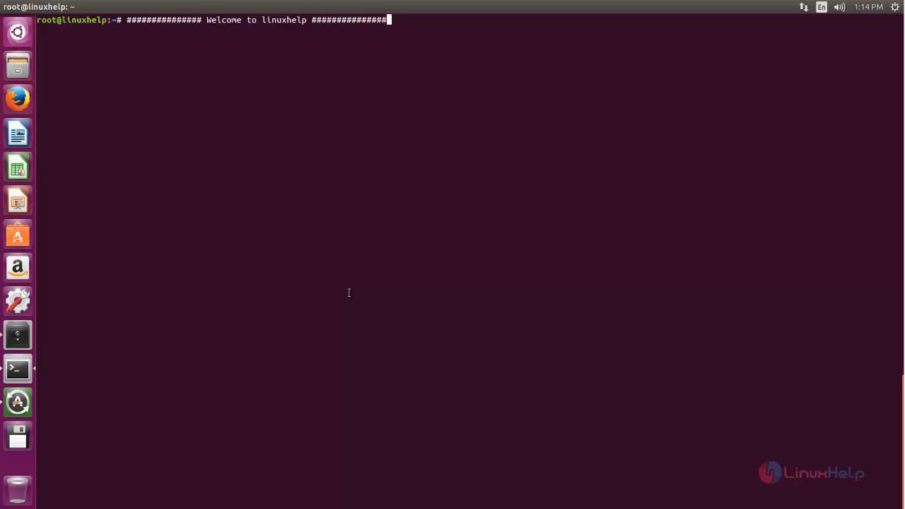
mouse_move(379, 345)
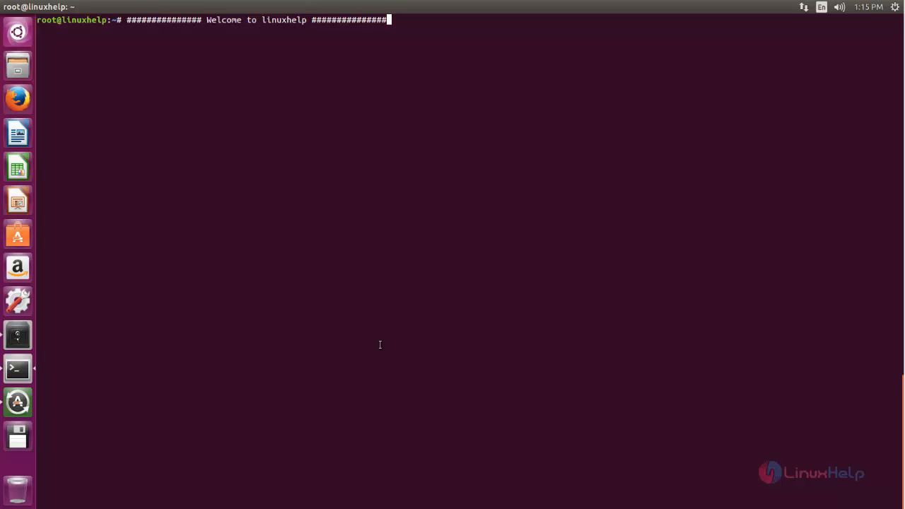
mouse_move(368, 342)
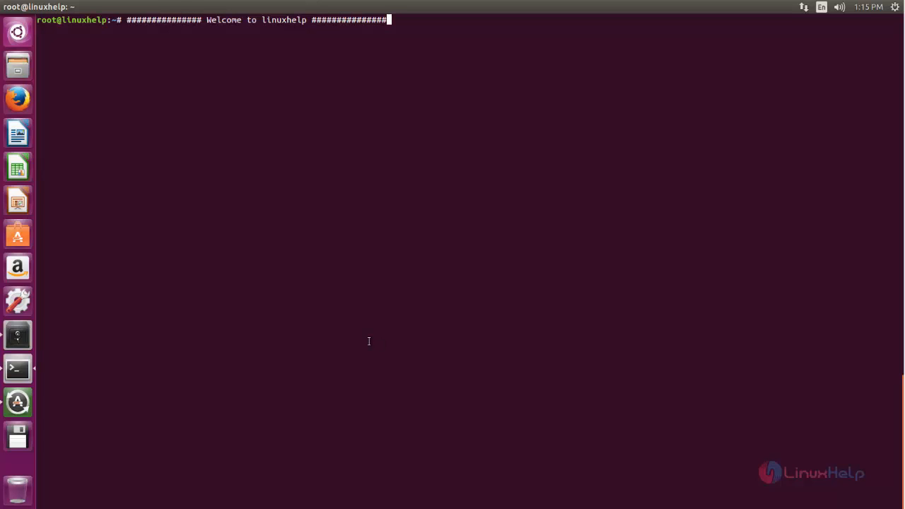
mouse_move(406, 294)
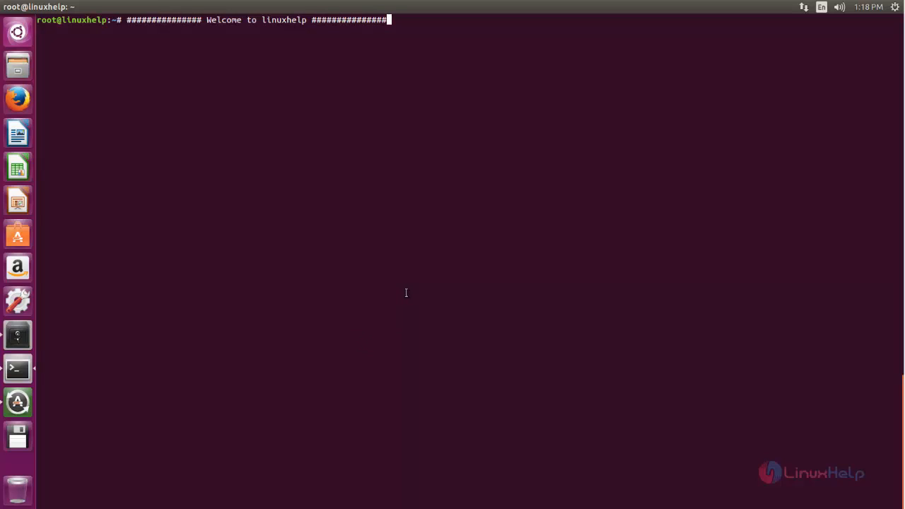
mouse_move(420, 202)
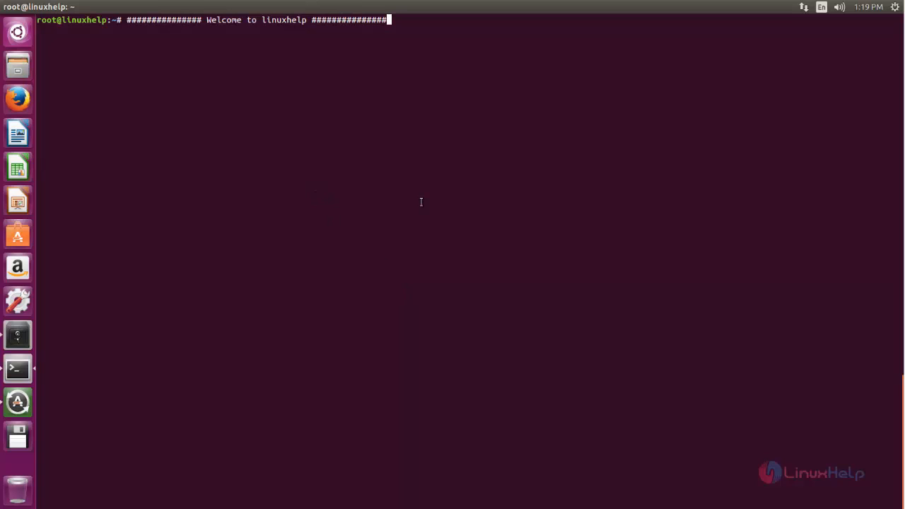
mouse_move(384, 202)
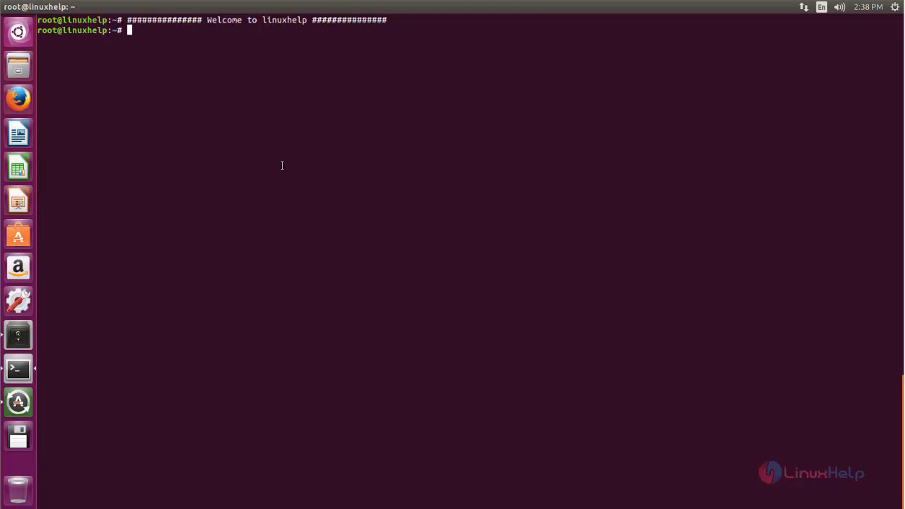
- Add the ppa:razor-qt repository and run apt-get update to refresh package lists
type("add-apt-repository ppa:razor-qt")
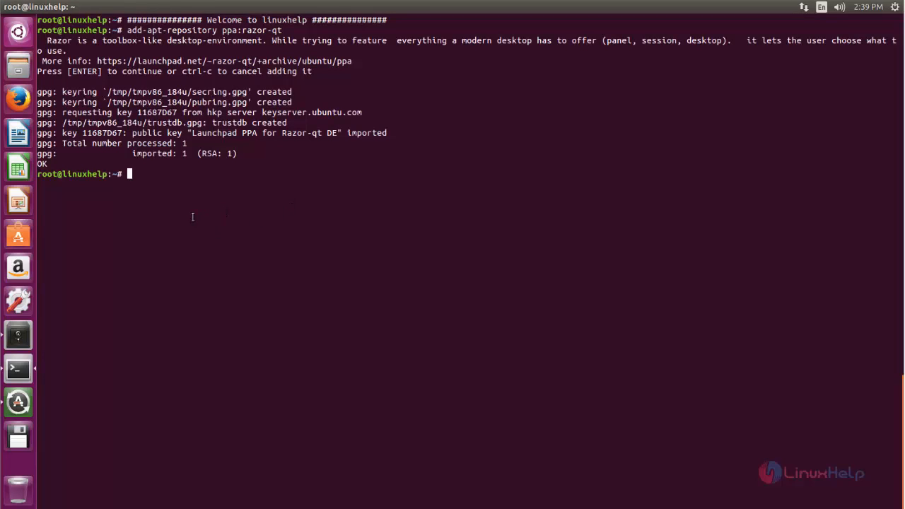
type("apt")
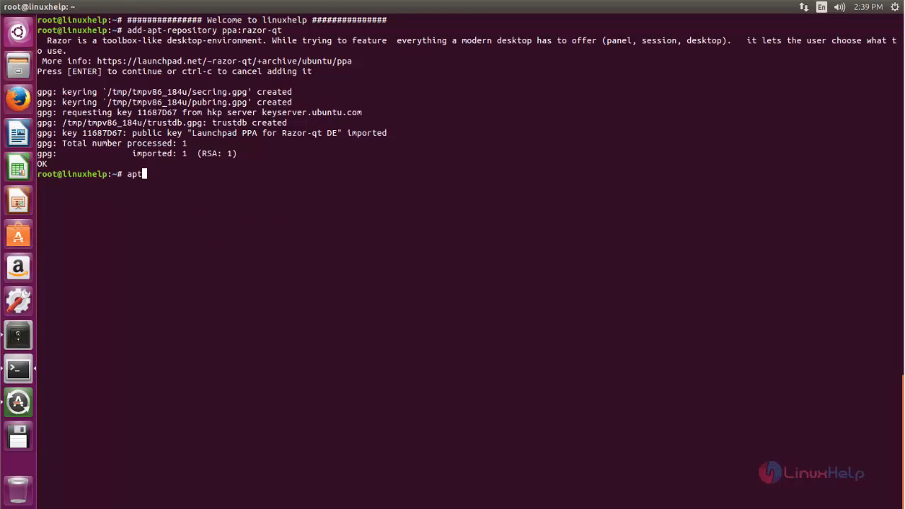
type("-get")
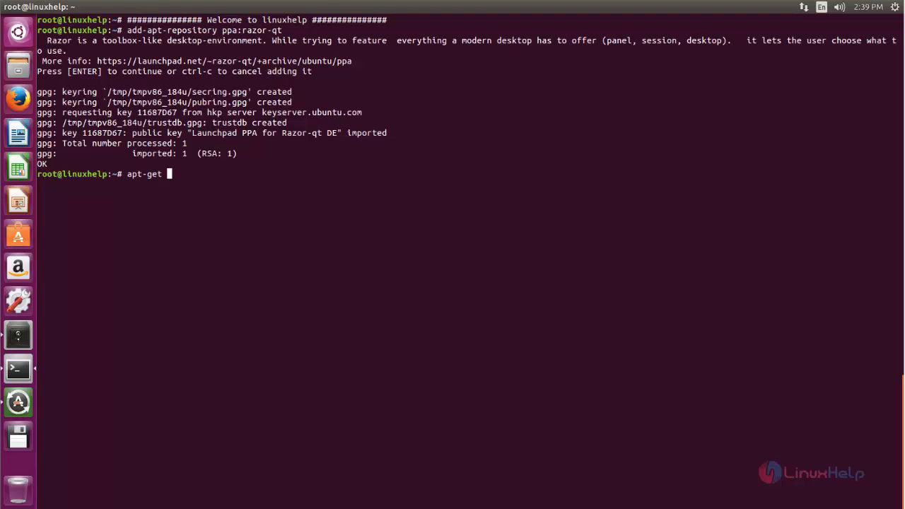
type("update")
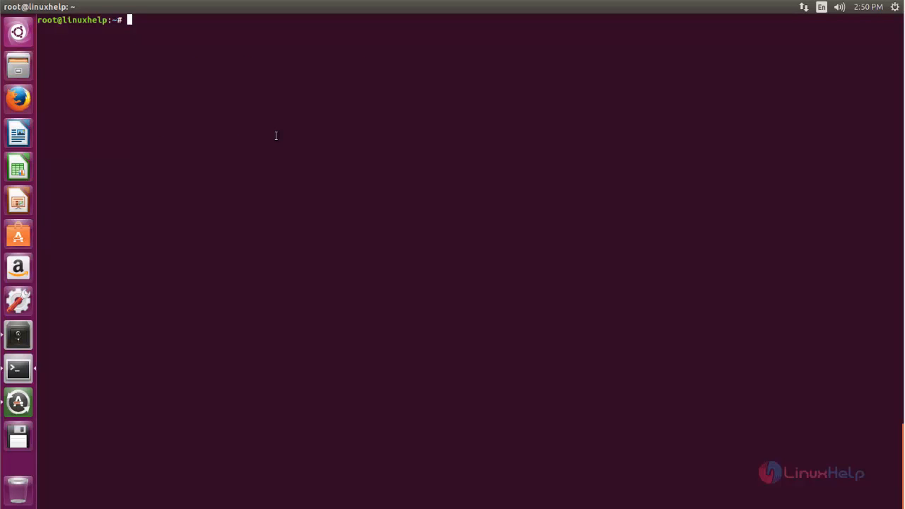
- Install the razorqt package and its dependencies with apt-get install razorqt -y
type("apt-get install razorqt -y")
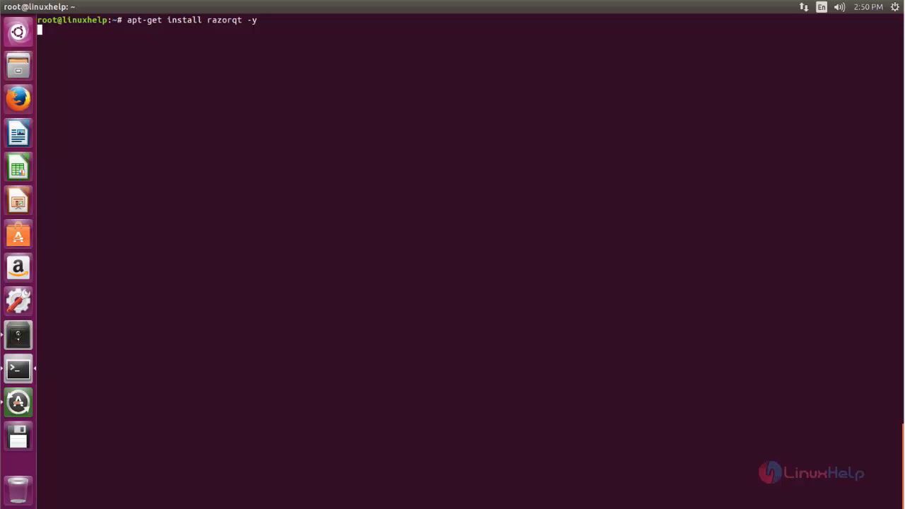
key("Return")
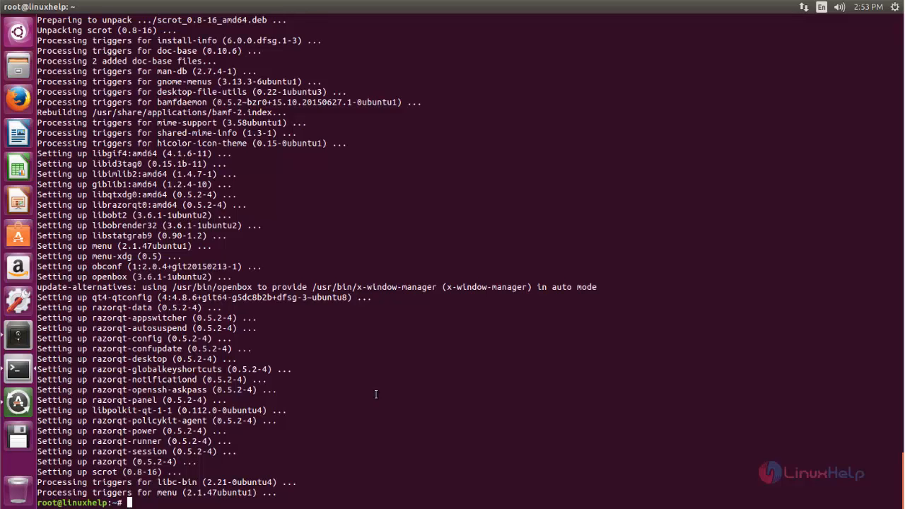
mouse_move(898, 7)
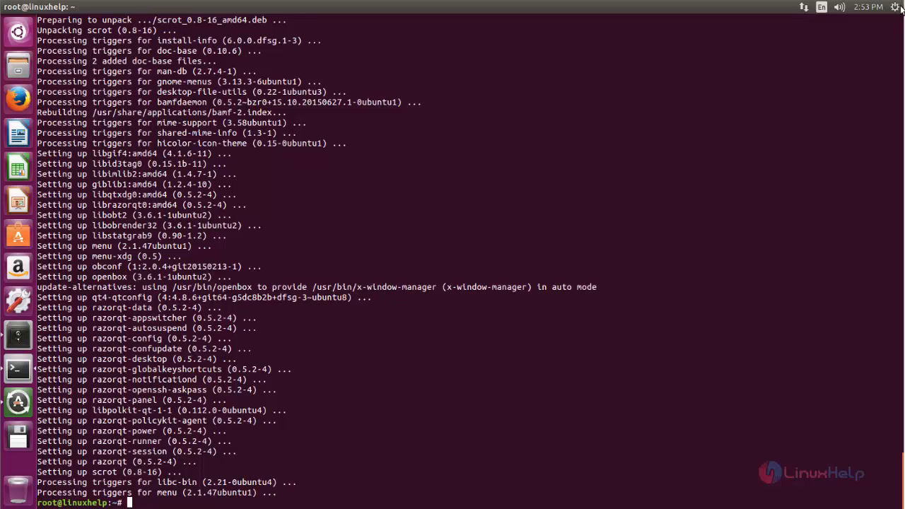
- Log out of Ubuntu and sign back in with the Razor desktop session selected
left_click(894, 8)
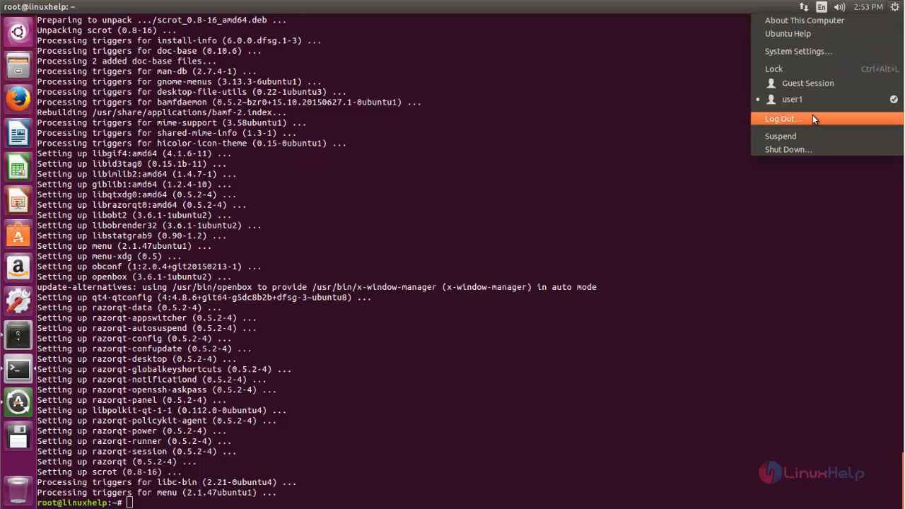
left_click(435, 217)
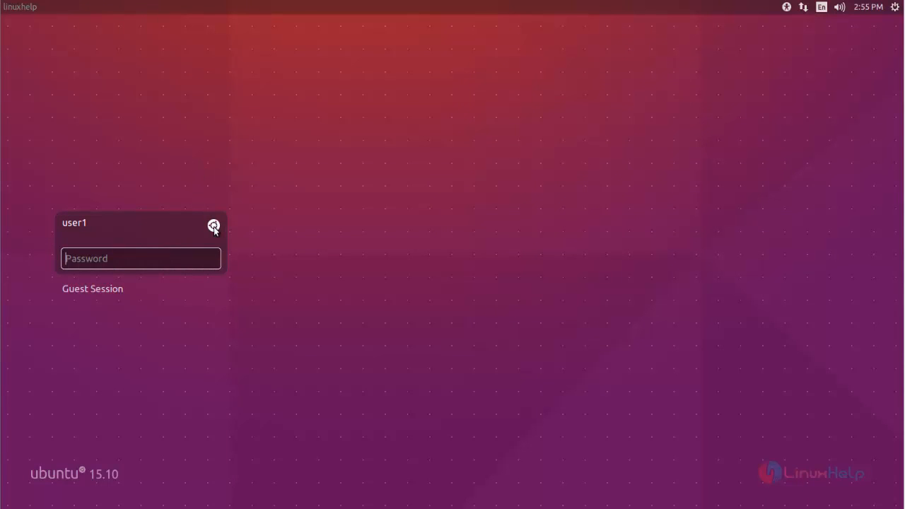
left_click(213, 226)
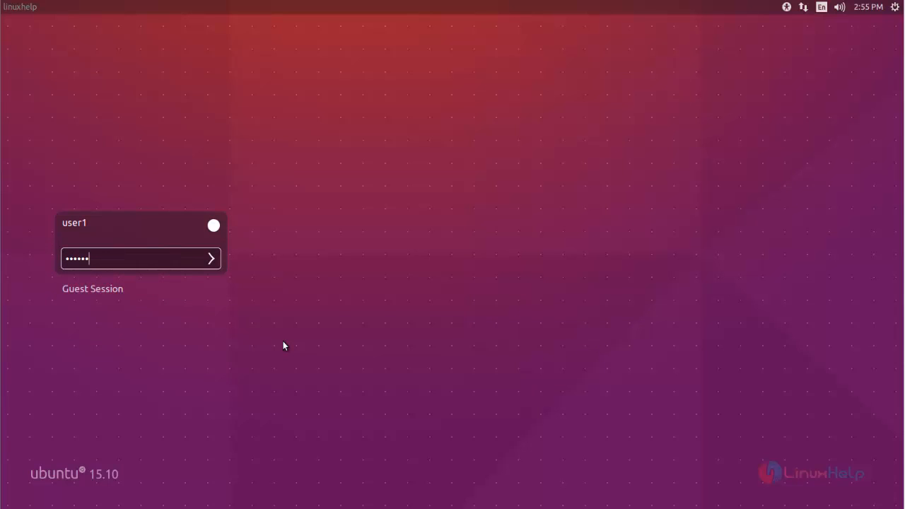
left_click(210, 258)
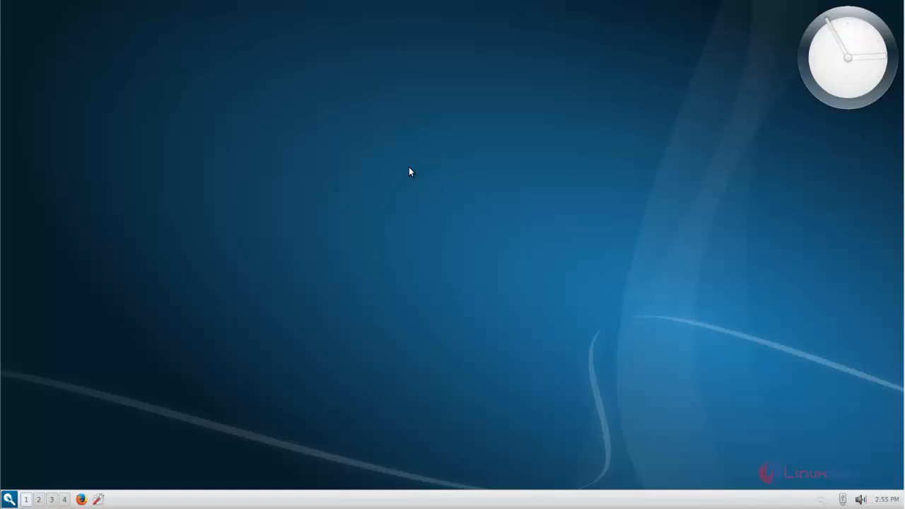
mouse_move(473, 193)
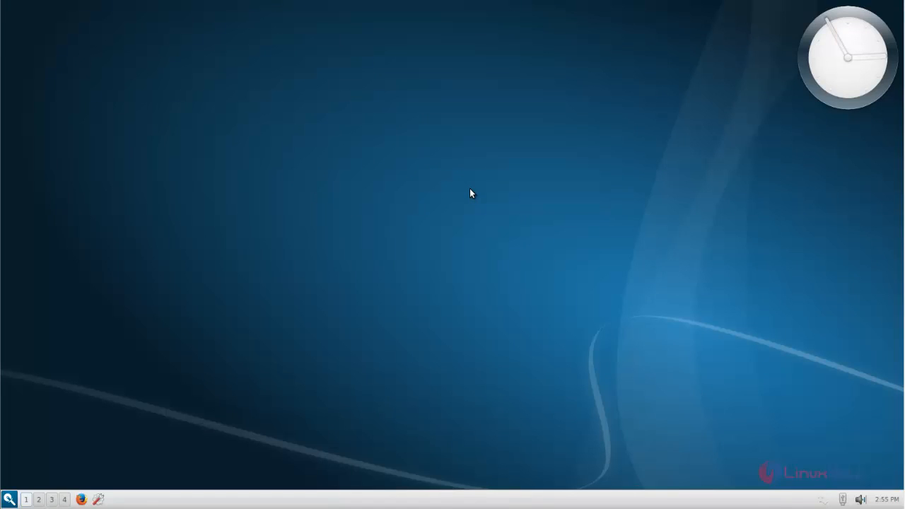
mouse_move(217, 278)
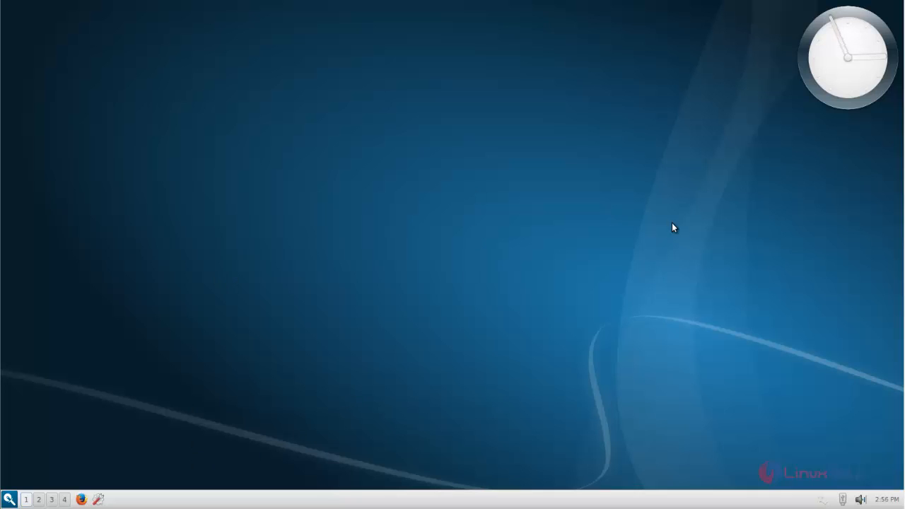
mouse_move(839, 70)
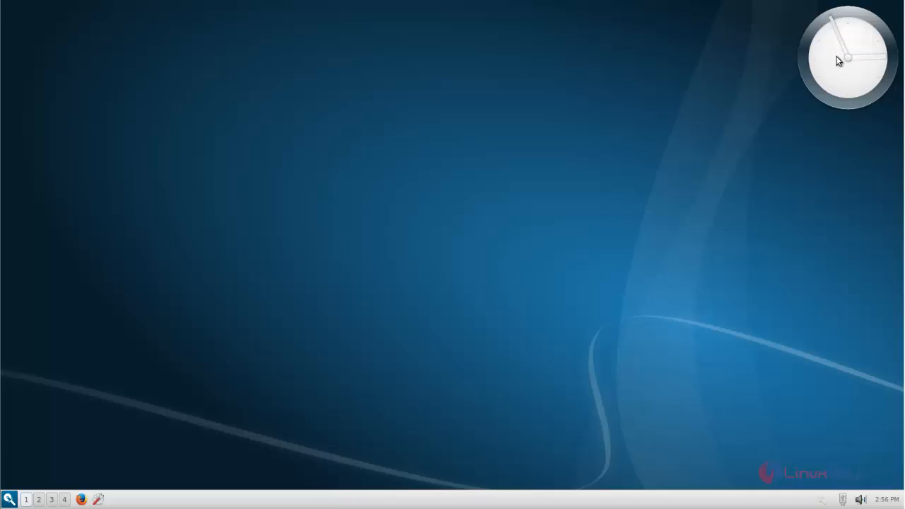
mouse_move(893, 502)
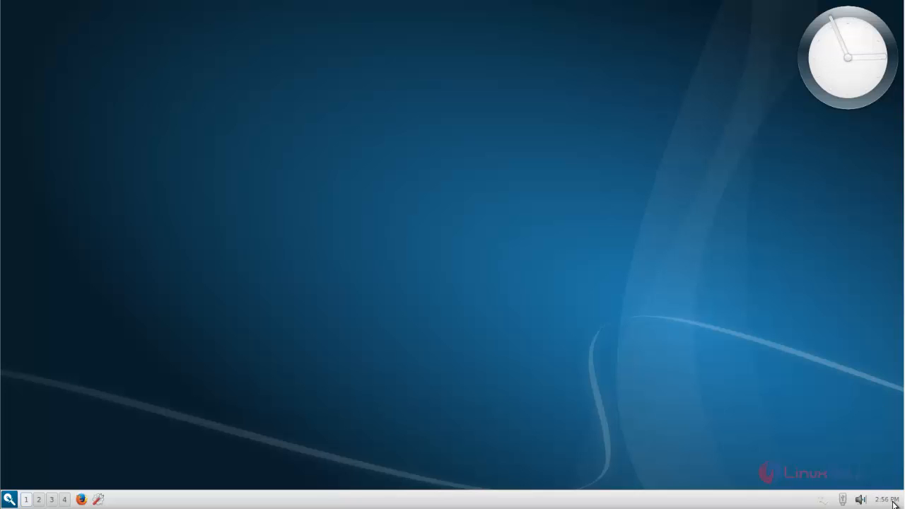
left_click(861, 499)
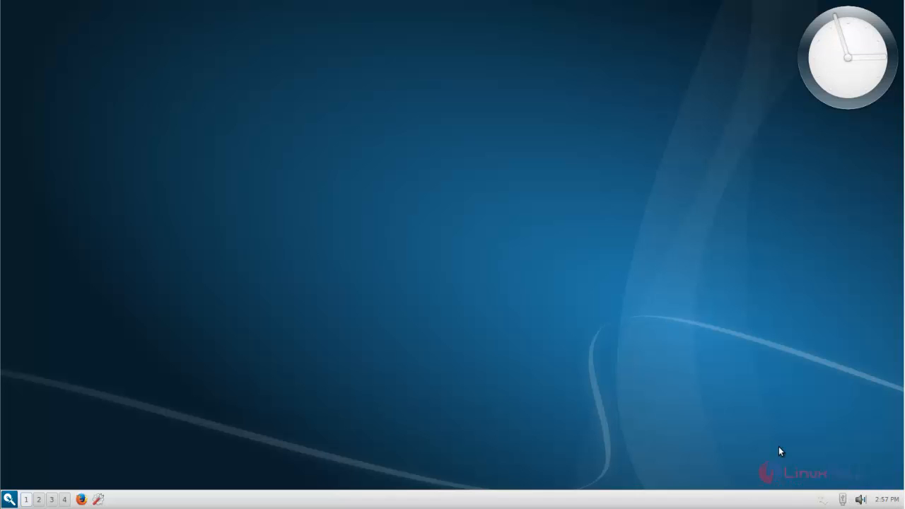
mouse_move(843, 502)
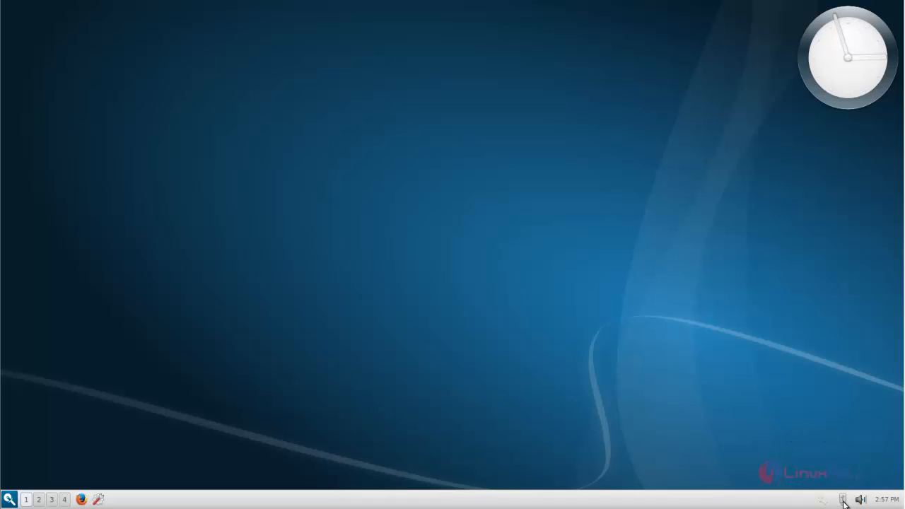
- Open Network Connections from the network tray icon, then close the window
right_click(843, 500)
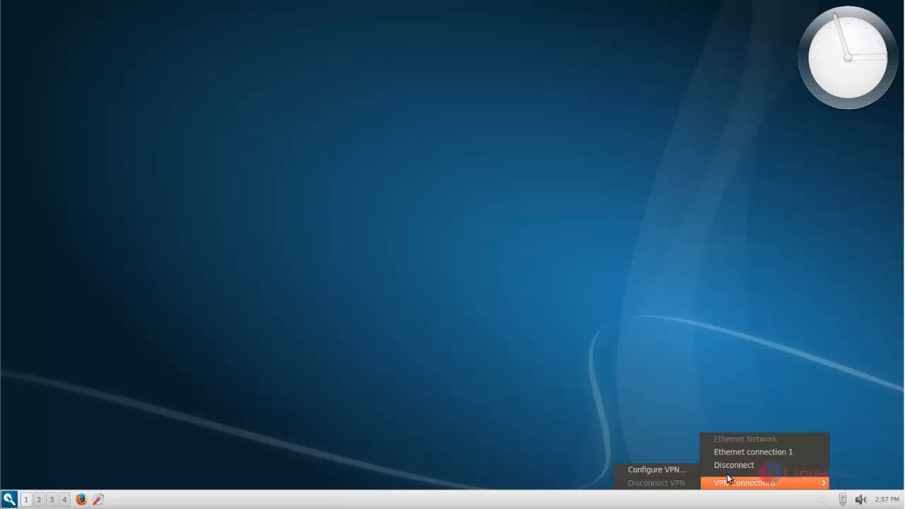
left_click(655, 470)
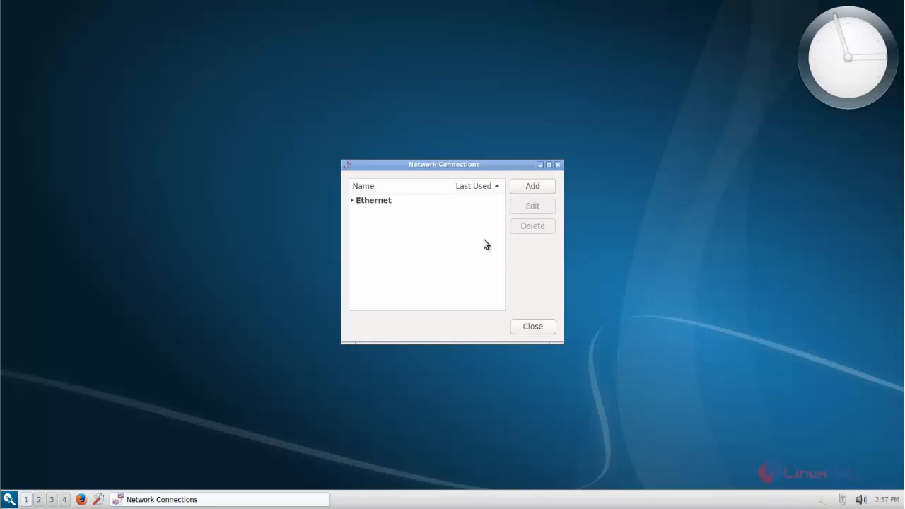
left_click(532, 326)
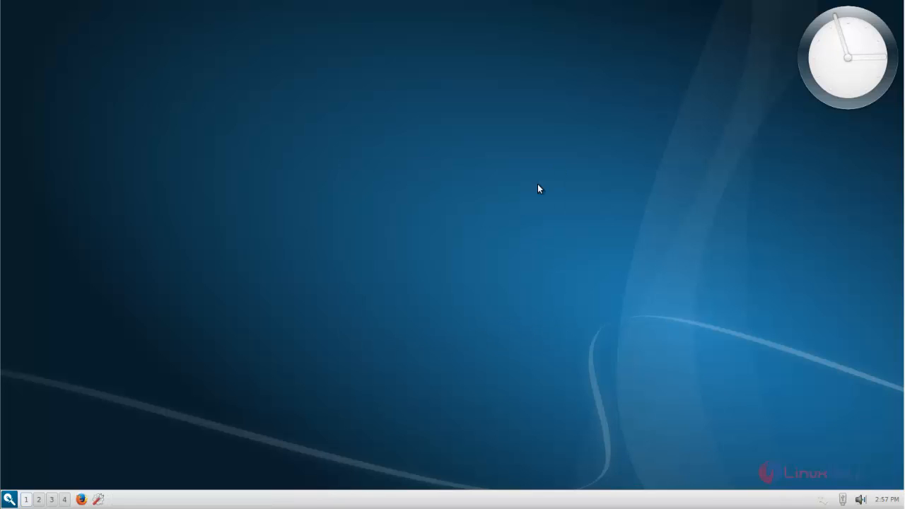
mouse_move(97, 493)
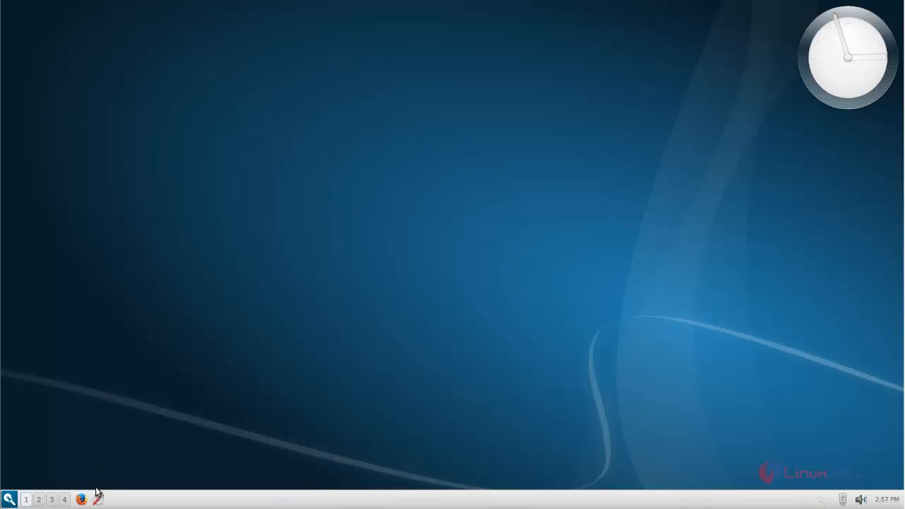
mouse_move(98, 500)
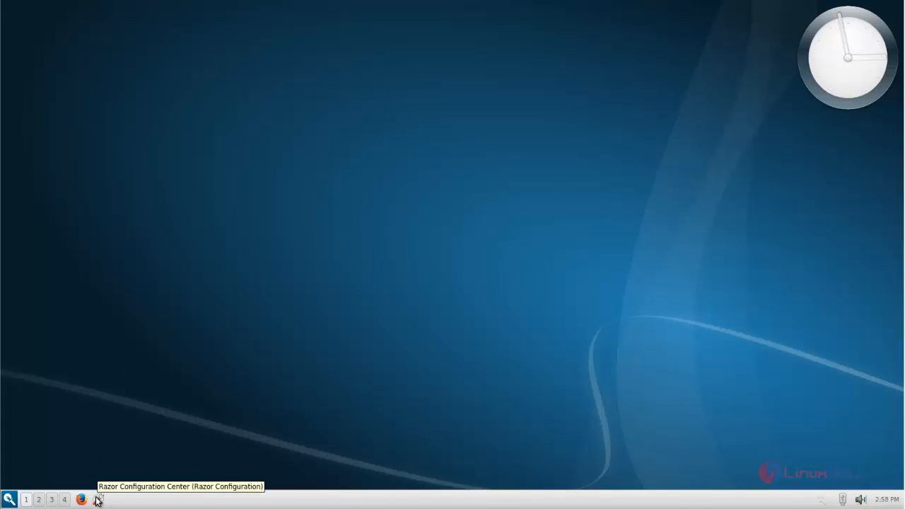
left_click(98, 499)
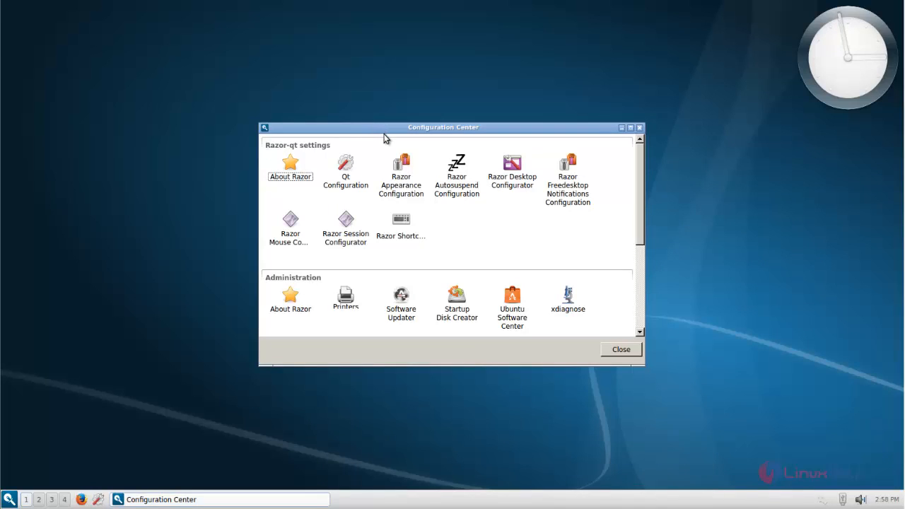
mouse_move(292, 154)
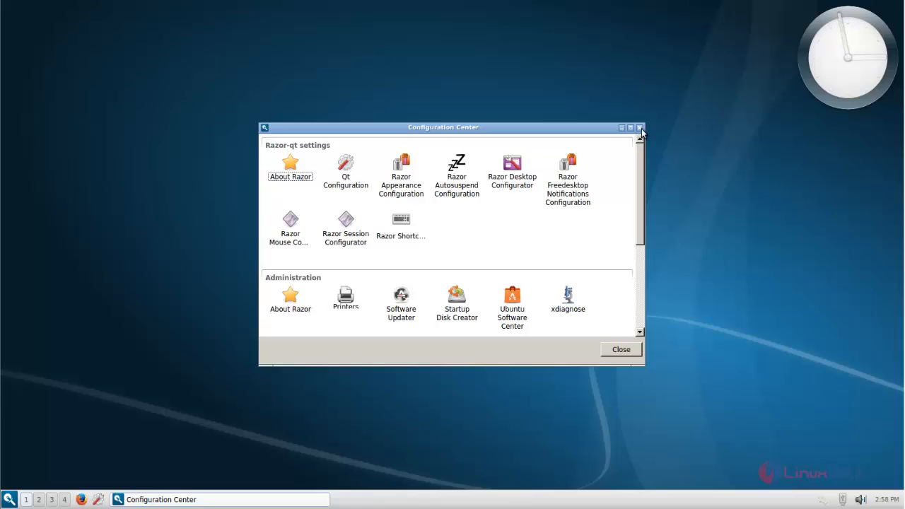
left_click(638, 128)
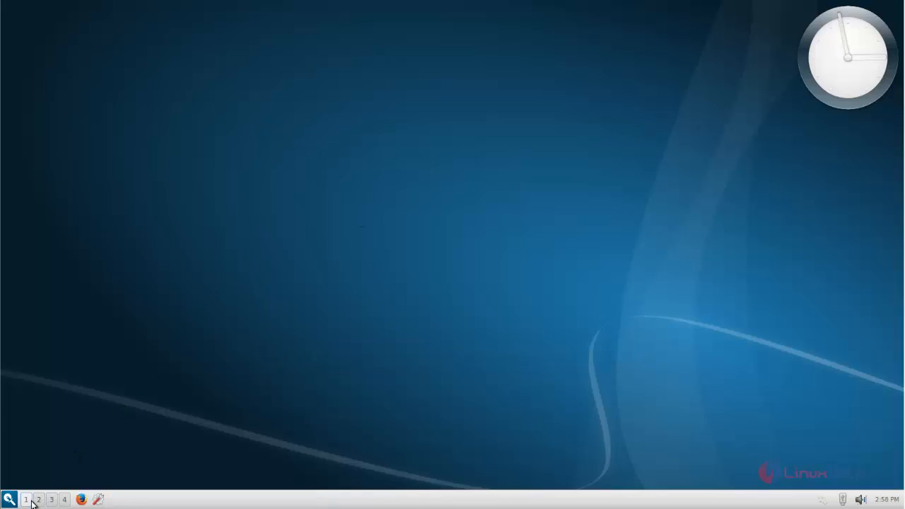
mouse_move(39, 500)
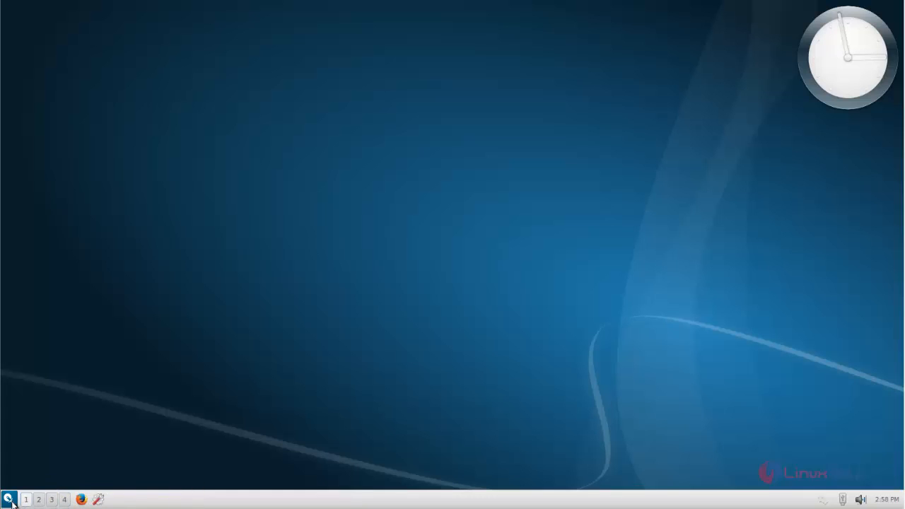
left_click(9, 499)
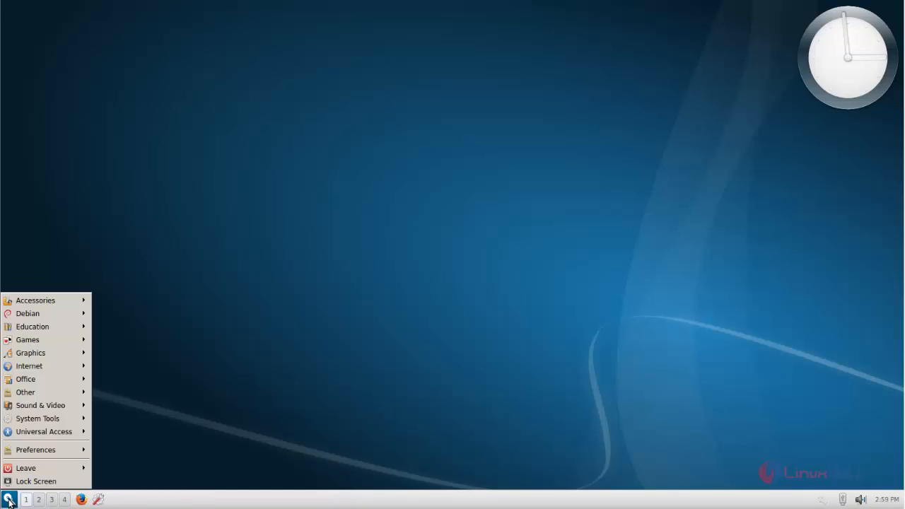
mouse_move(35, 300)
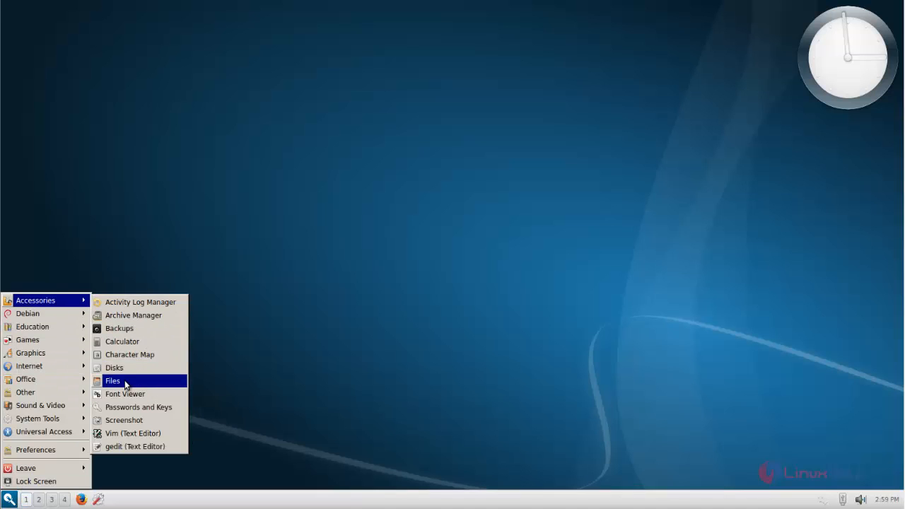
left_click(112, 380)
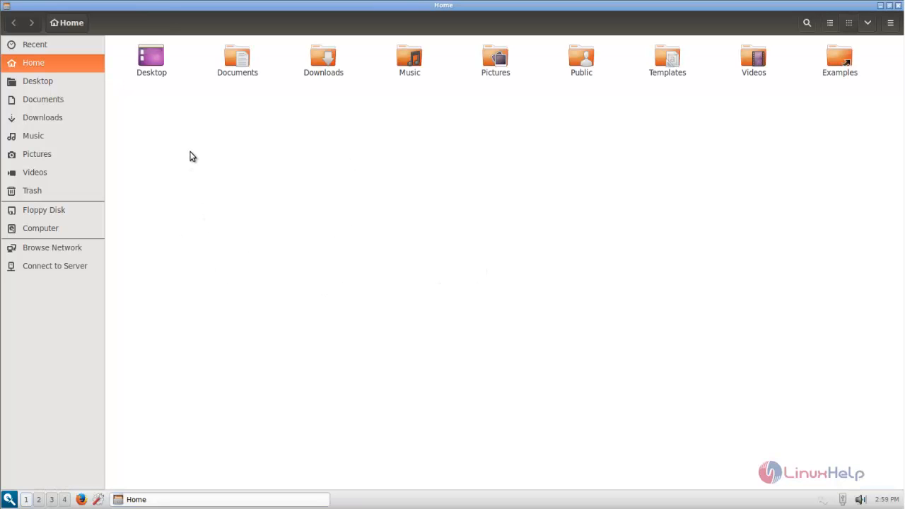
left_click(40, 228)
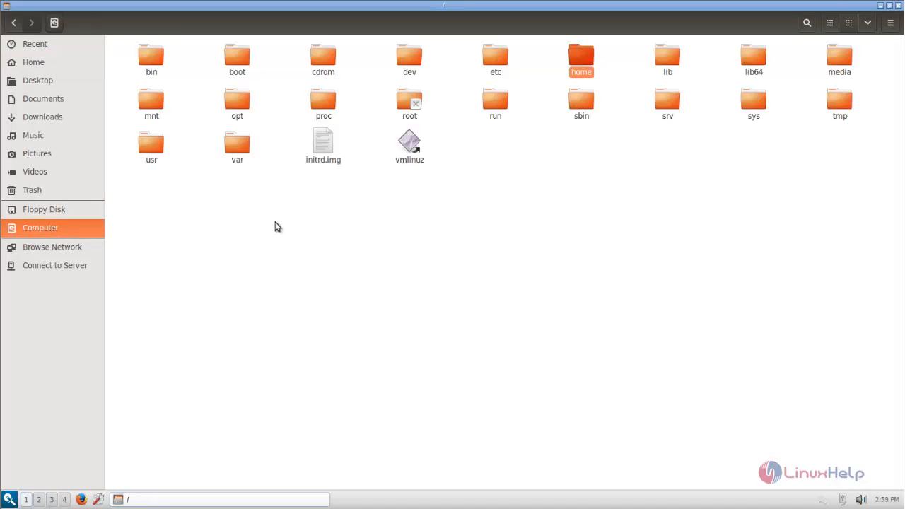
left_click(890, 23)
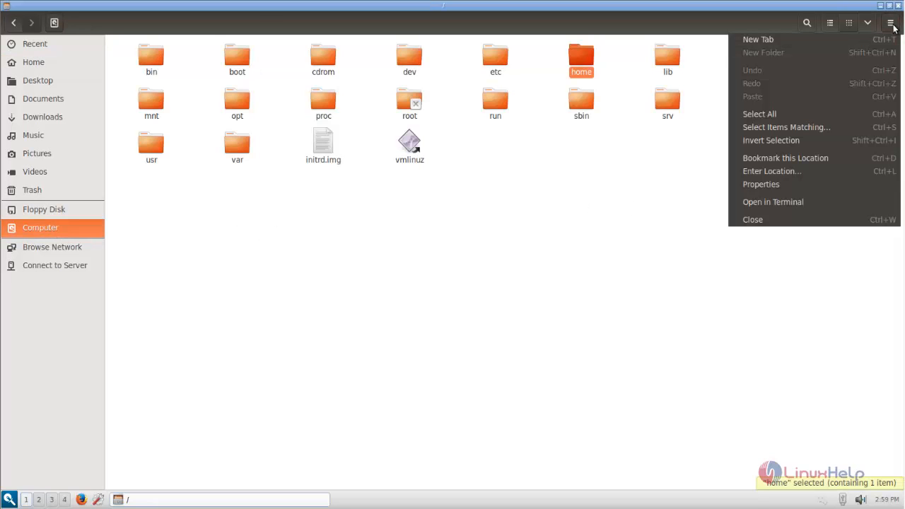
mouse_move(753, 219)
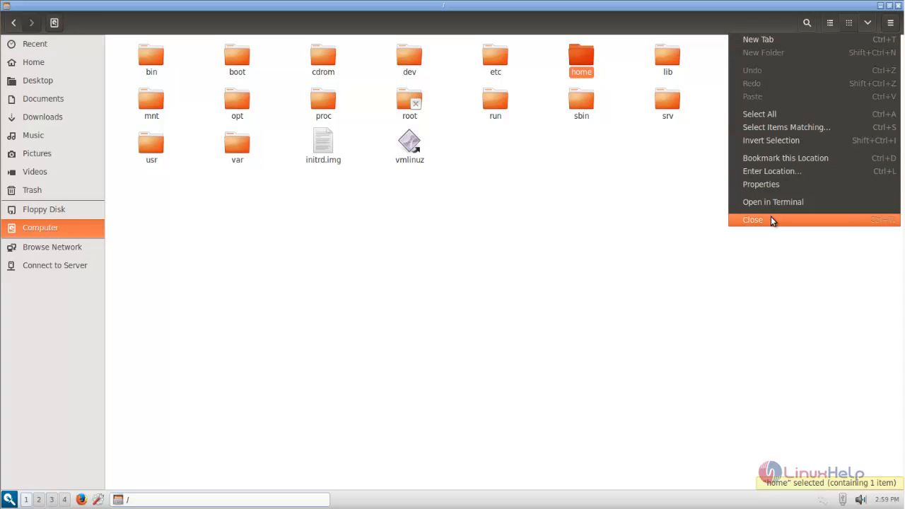
left_click(753, 220)
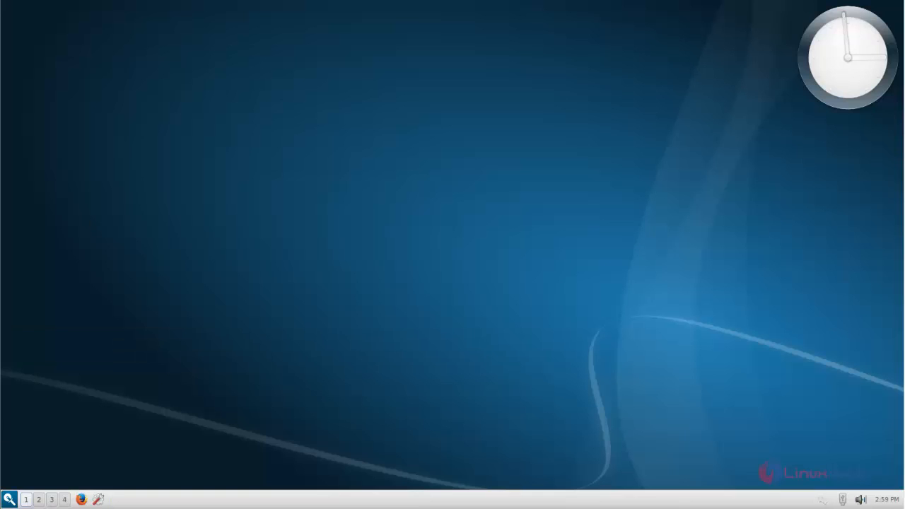
left_click(9, 499)
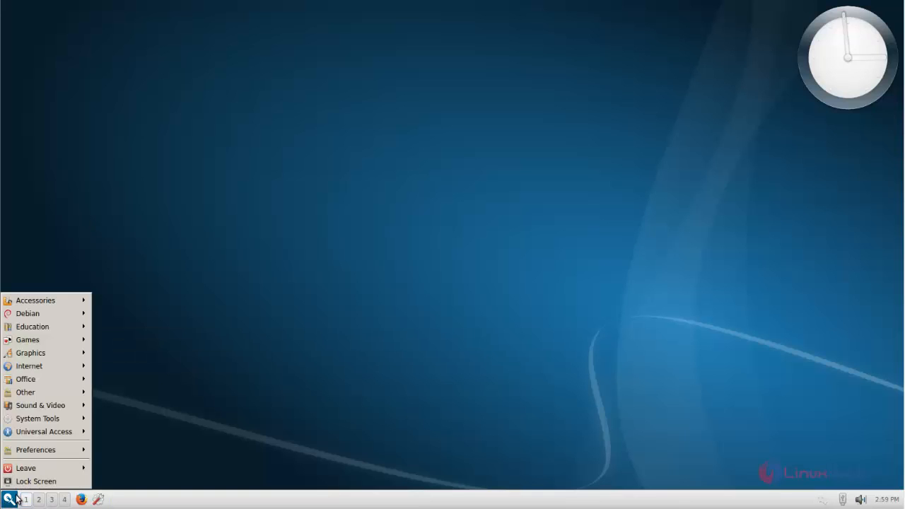
mouse_move(28, 340)
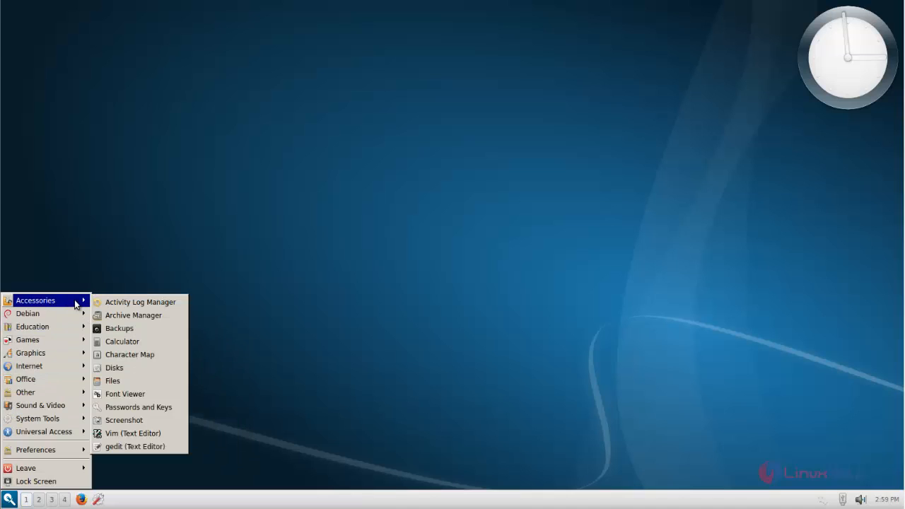
mouse_move(28, 313)
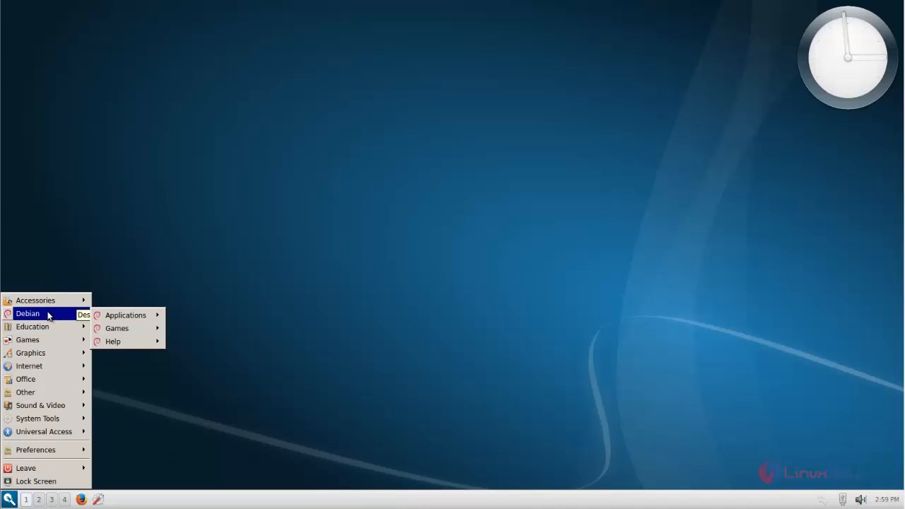
mouse_move(125, 315)
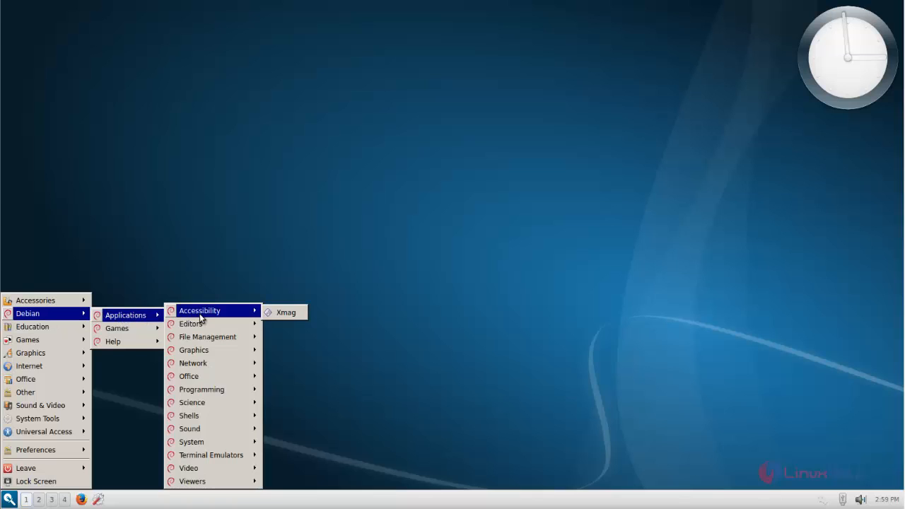
mouse_move(191, 323)
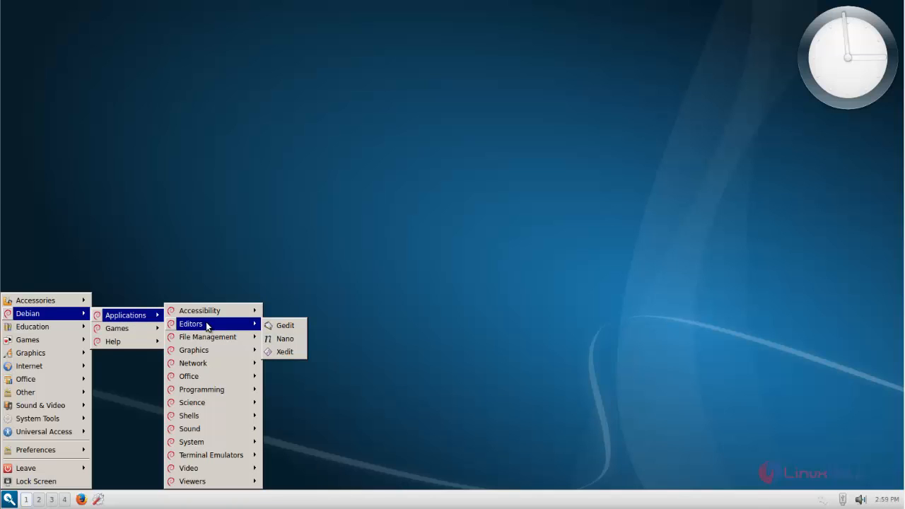
mouse_move(208, 337)
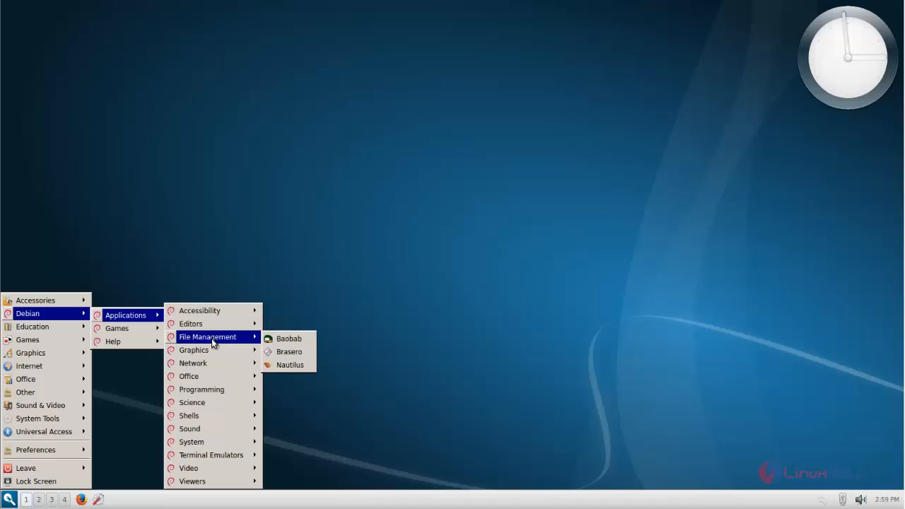
mouse_move(193, 363)
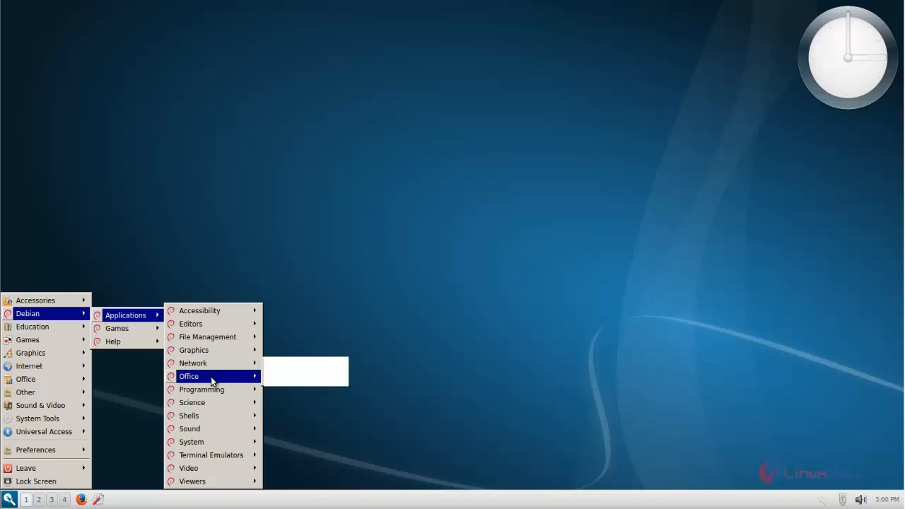
mouse_move(189, 428)
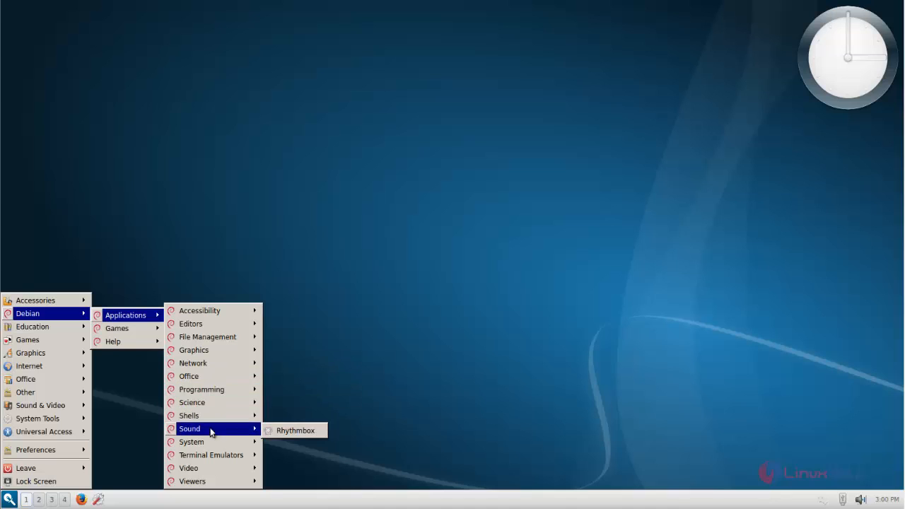
mouse_move(211, 454)
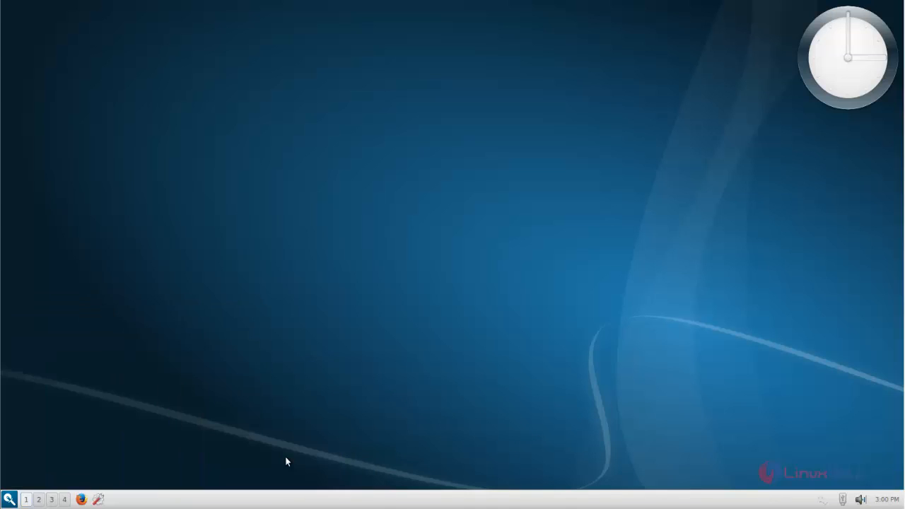
left_click(98, 500)
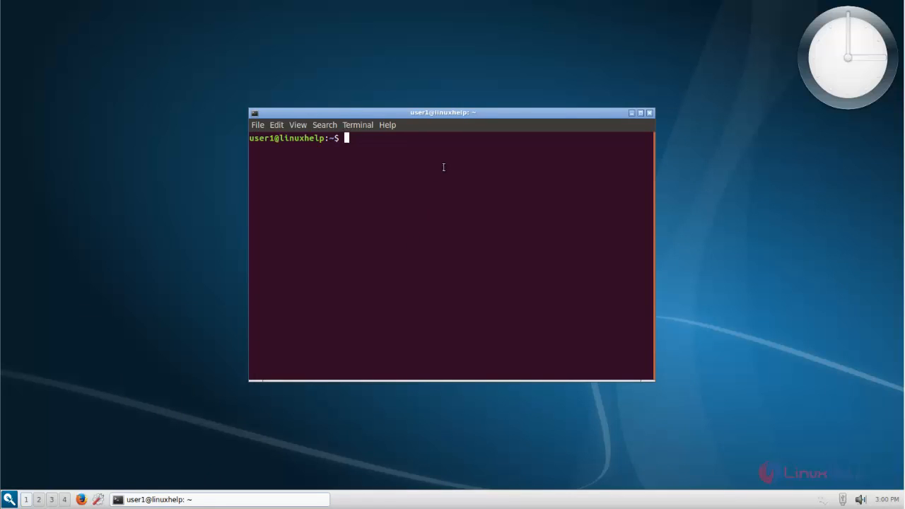
mouse_move(471, 243)
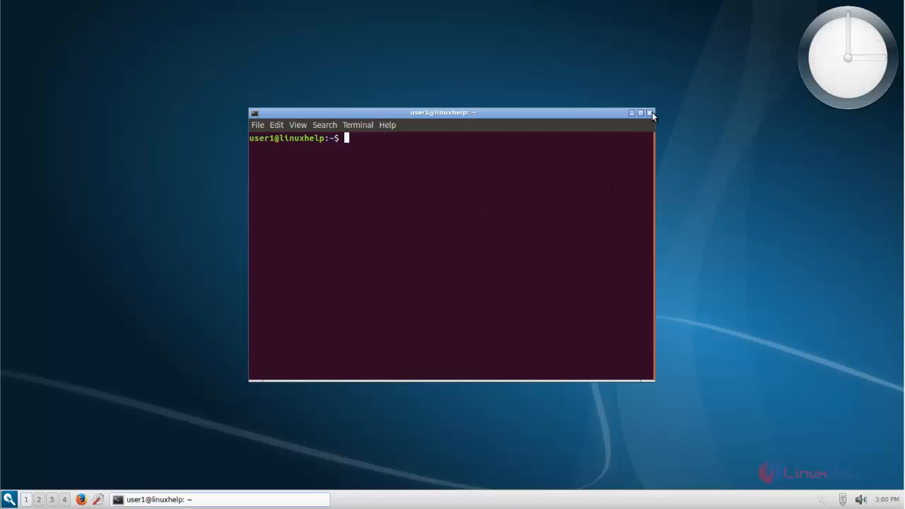
left_click(649, 113)
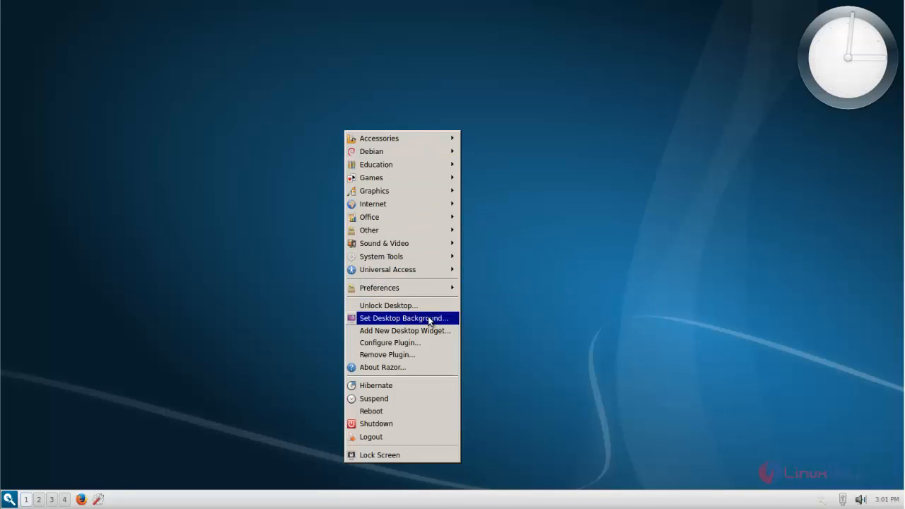
- Open Desktop Background Settings and browse system wallpapers in /usr/share/backgrounds
left_click(403, 317)
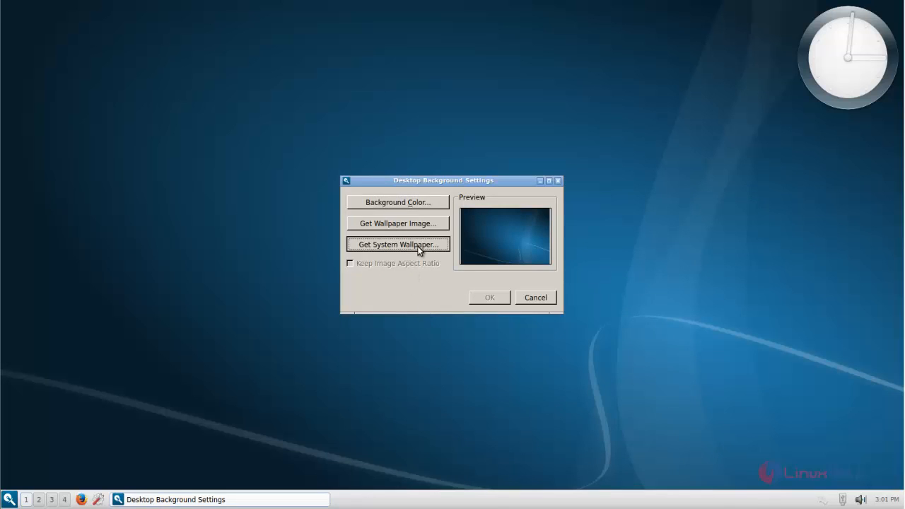
left_click(397, 244)
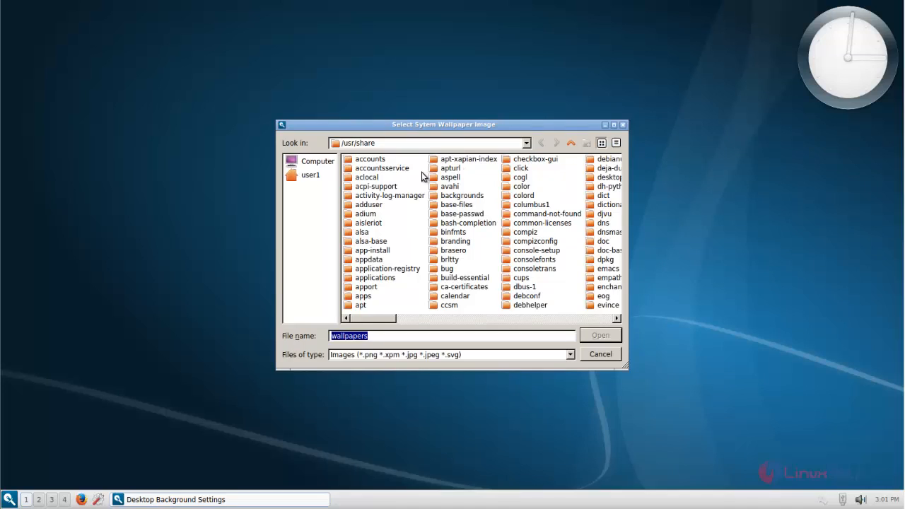
double_click(462, 195)
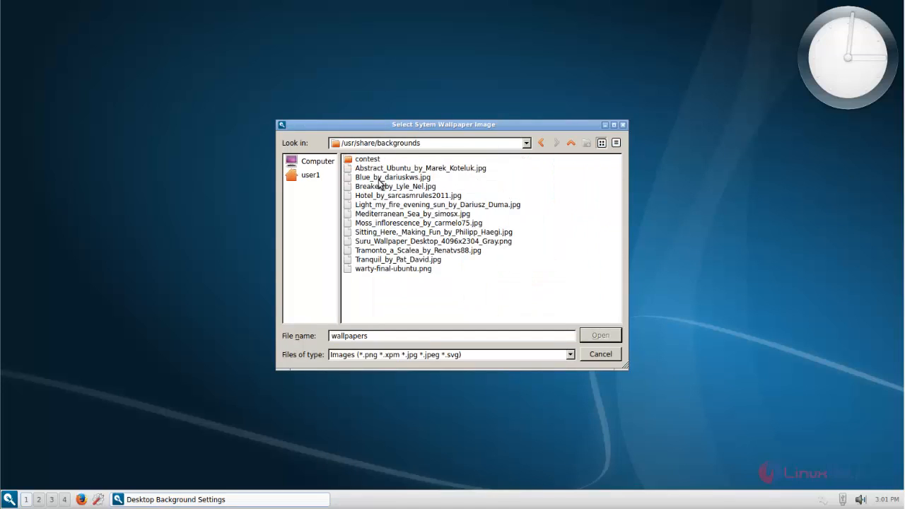
mouse_move(389, 204)
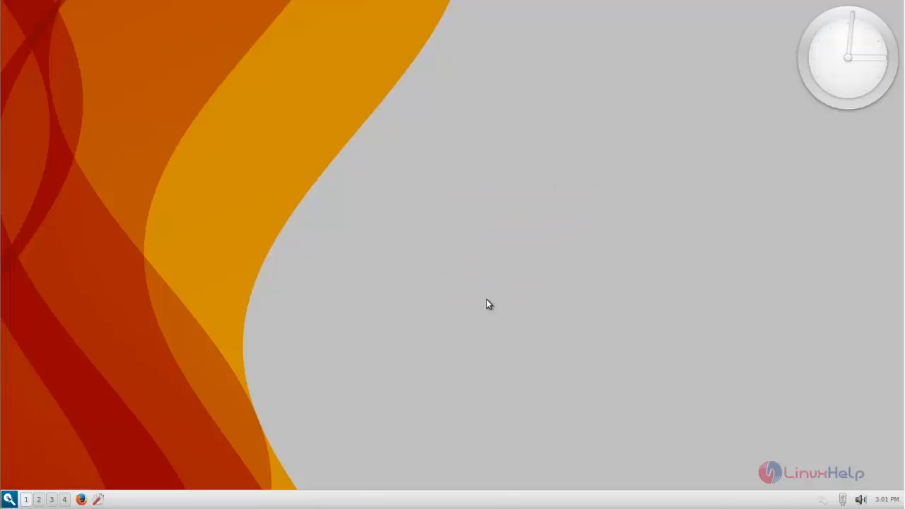
mouse_move(421, 202)
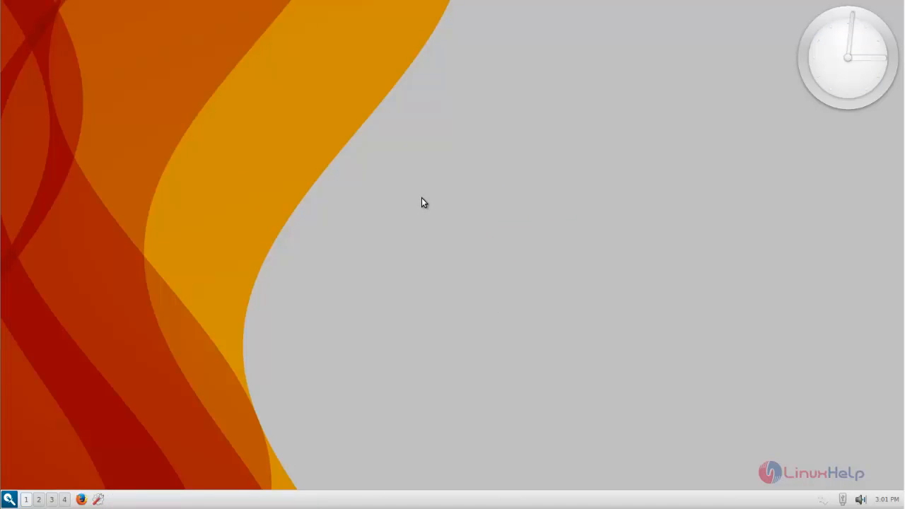
mouse_move(592, 254)
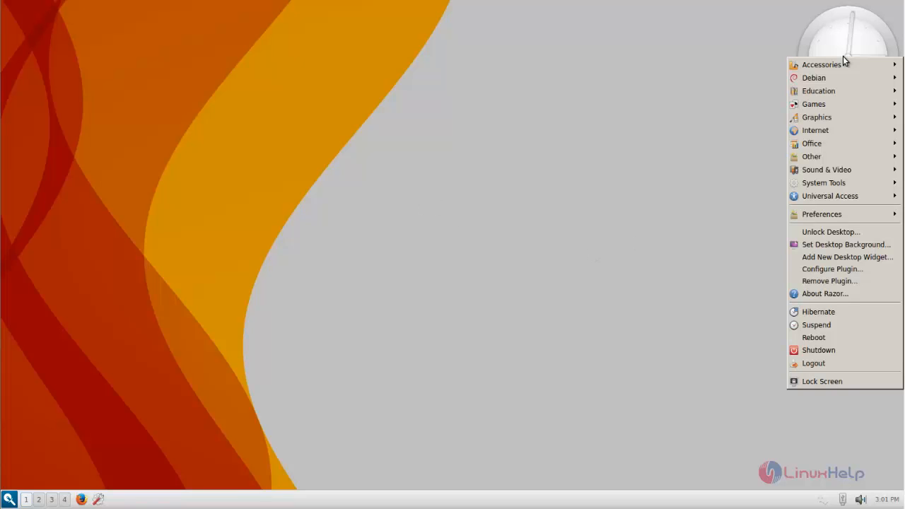
mouse_move(846, 257)
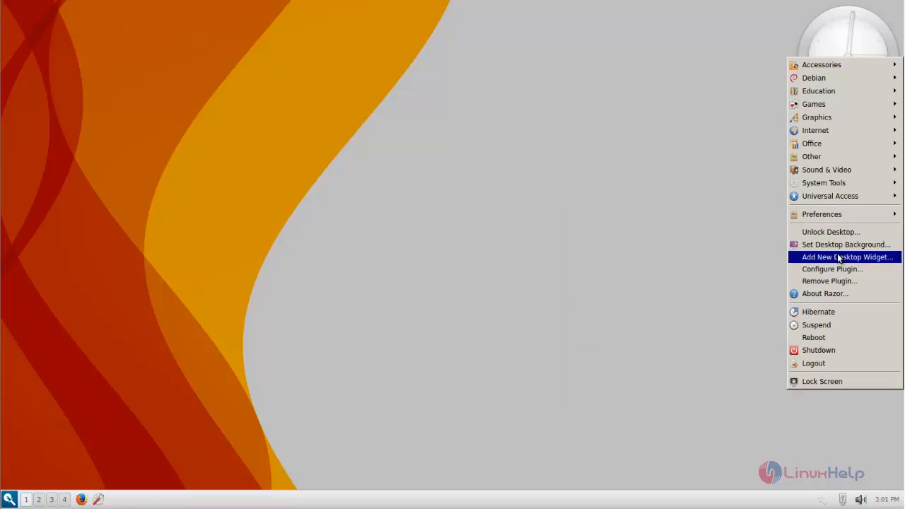
mouse_move(856, 269)
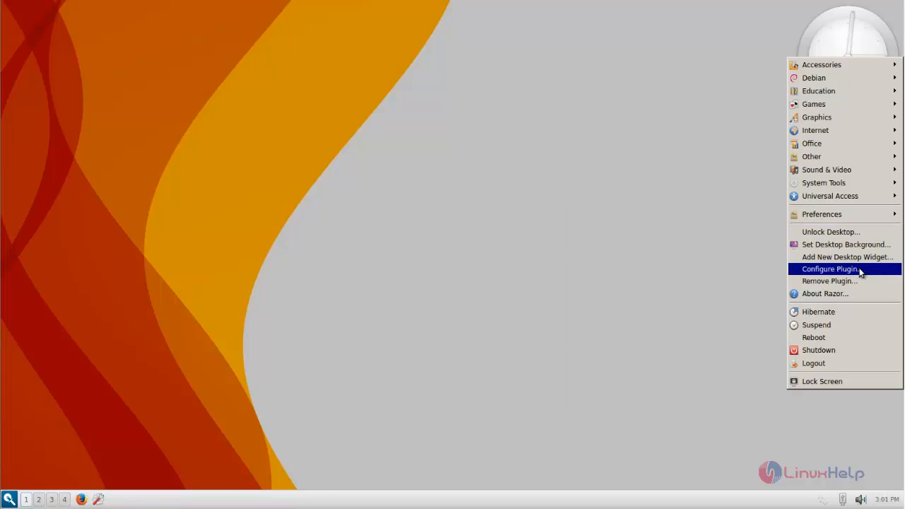
- Enable Show seconds hand in the analog clock's plugin configuration
left_click(830, 268)
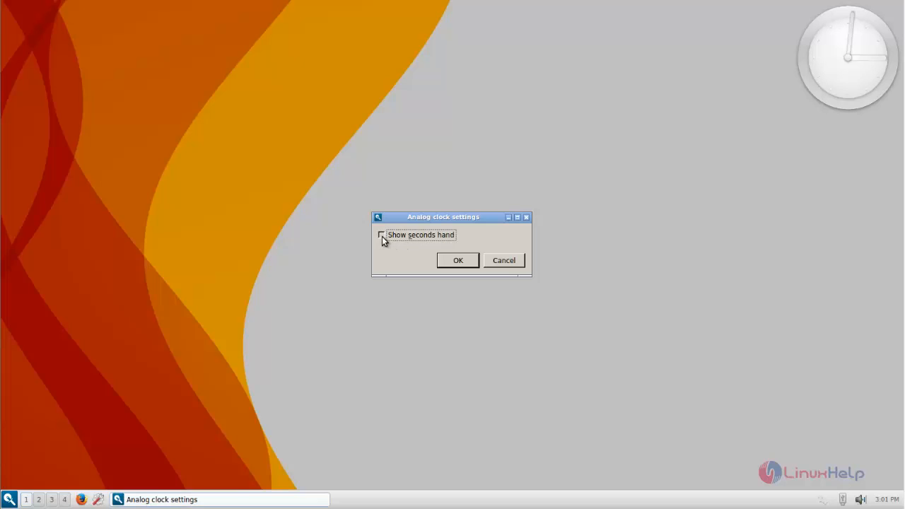
left_click(457, 260)
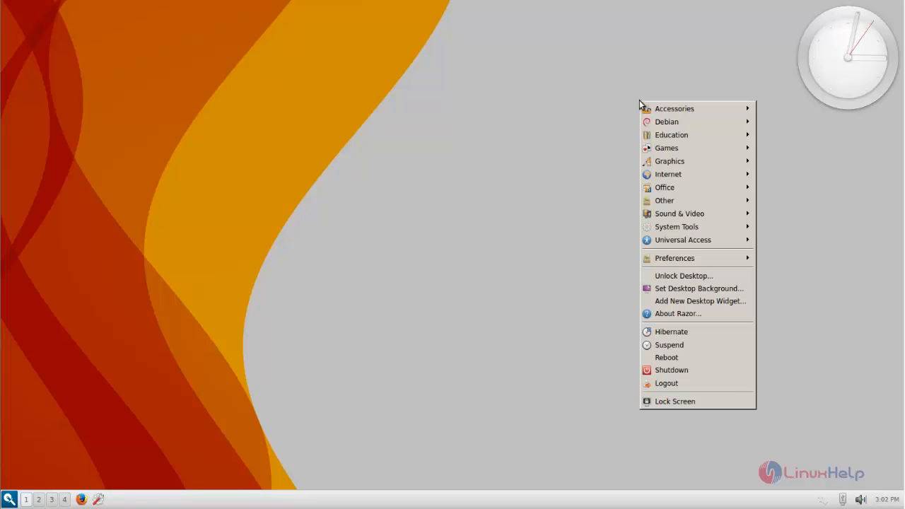
mouse_move(678, 213)
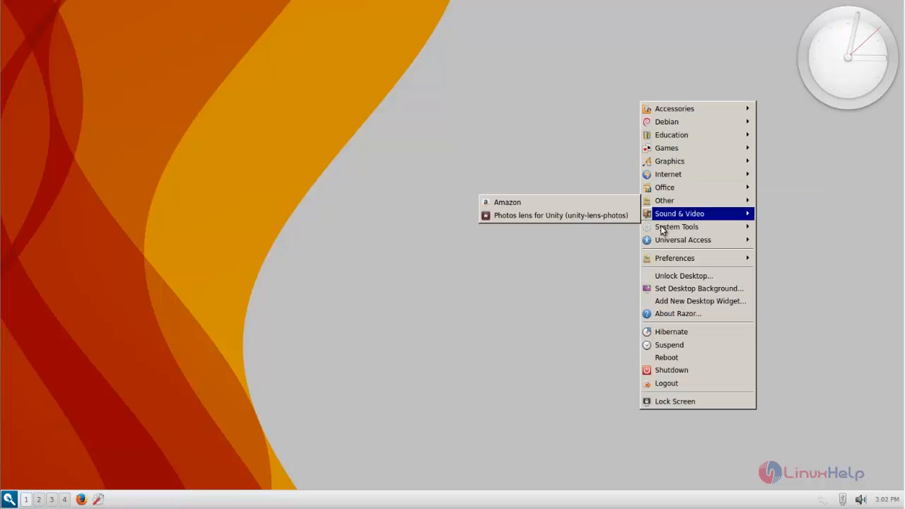
mouse_move(700, 300)
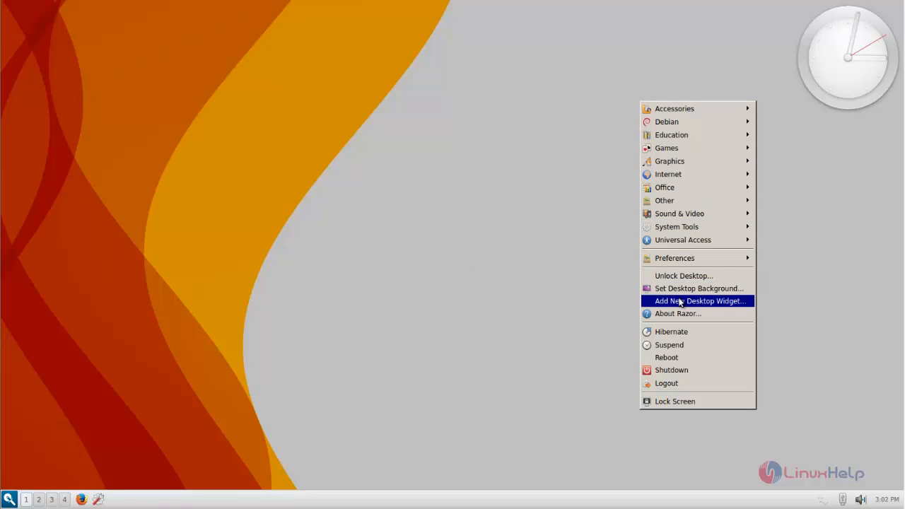
- Pick Notepad from the Add New Desktop Widget list and add it
left_click(700, 301)
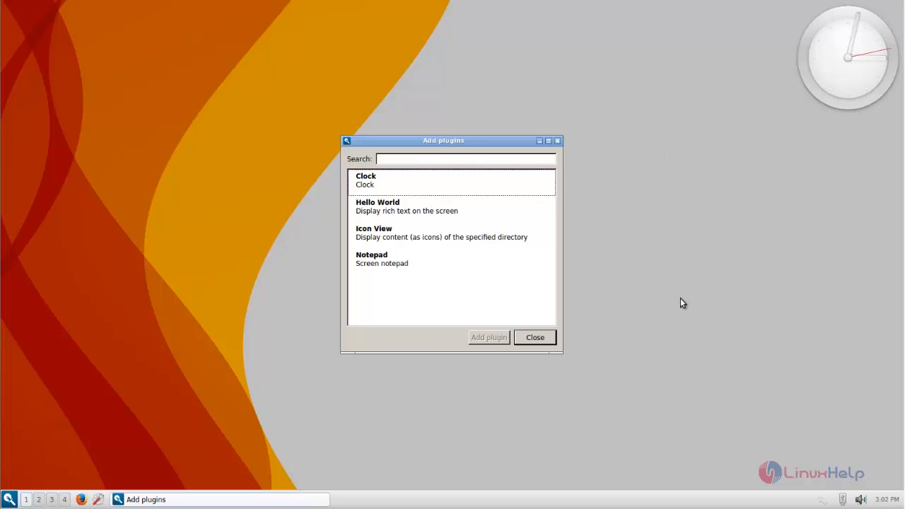
mouse_move(395, 223)
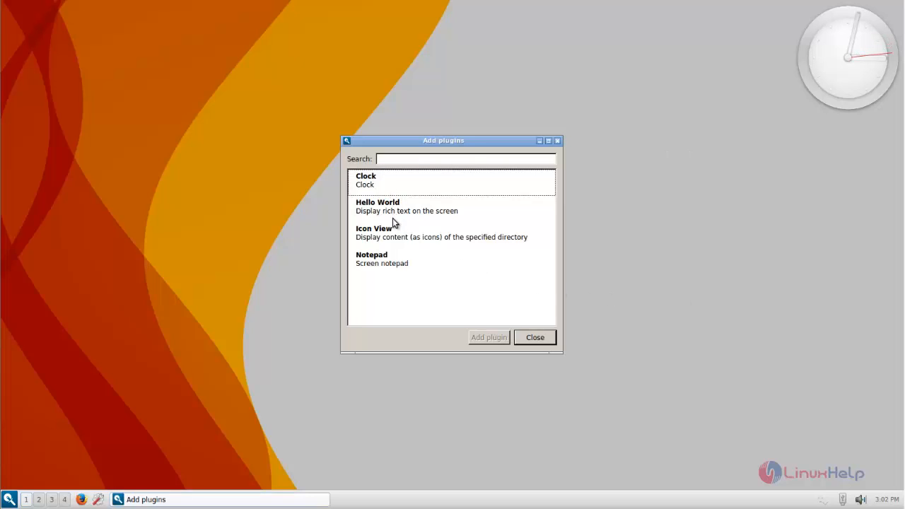
left_click(382, 259)
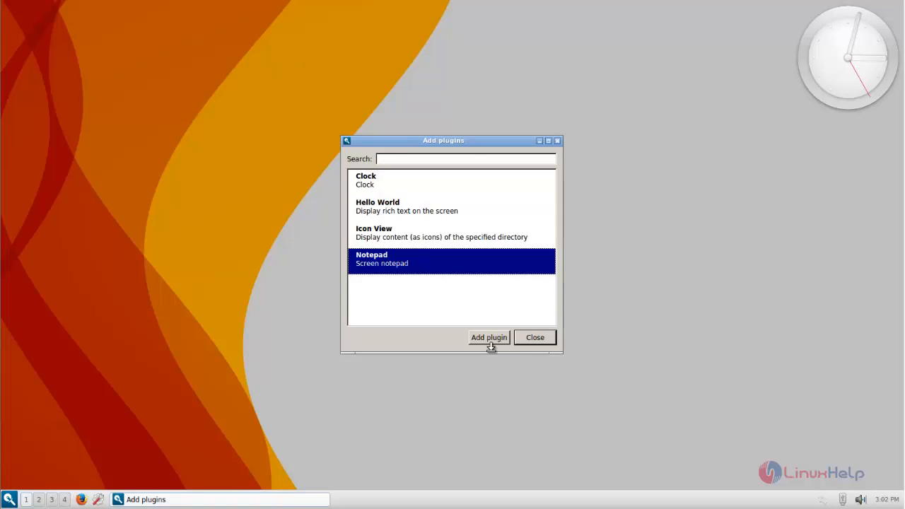
left_click(488, 337)
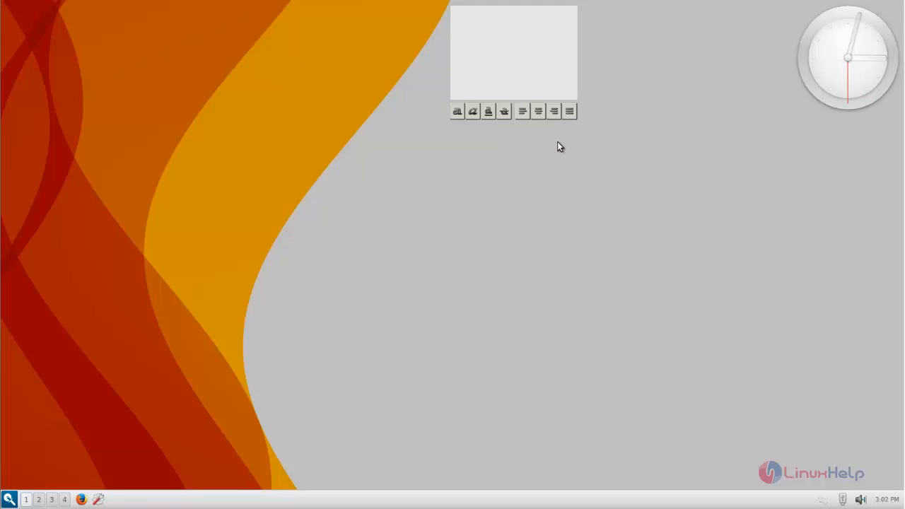
- Type 'hi this is razor' into the Notepad widget
left_click(522, 111)
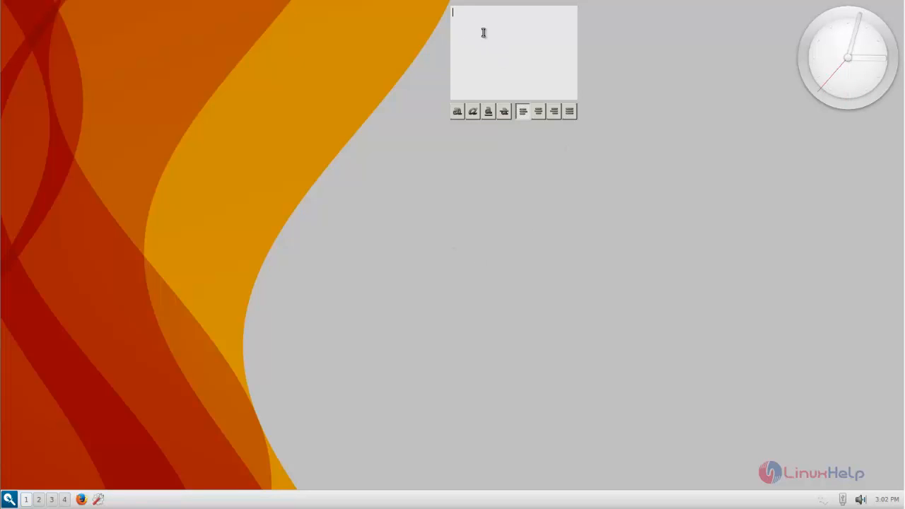
mouse_move(498, 44)
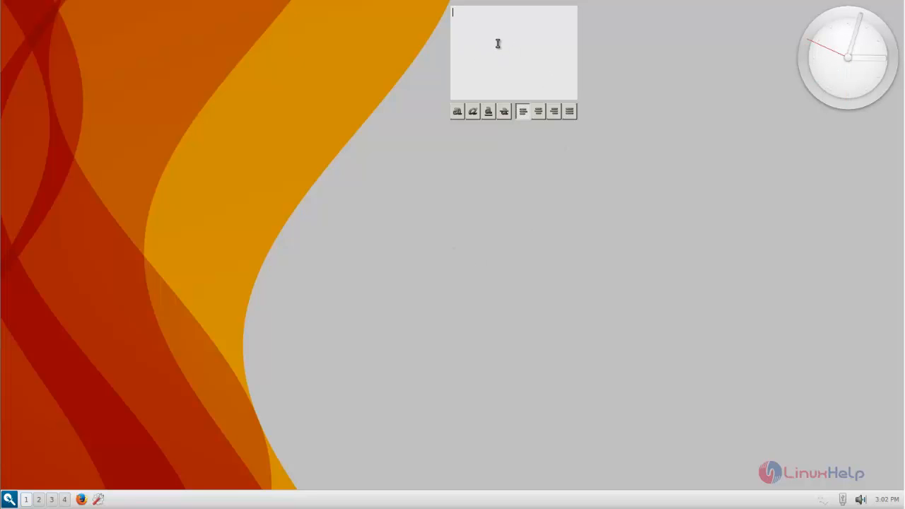
type("hi")
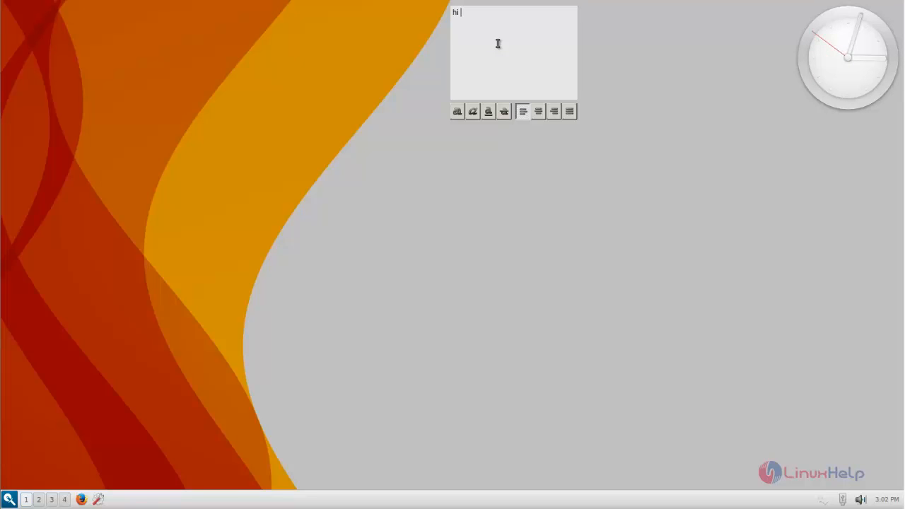
type("this is")
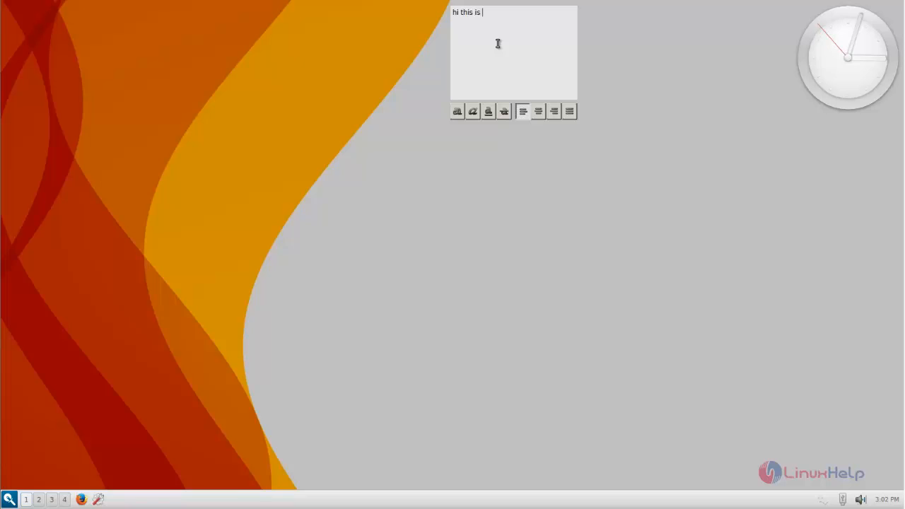
type("razor")
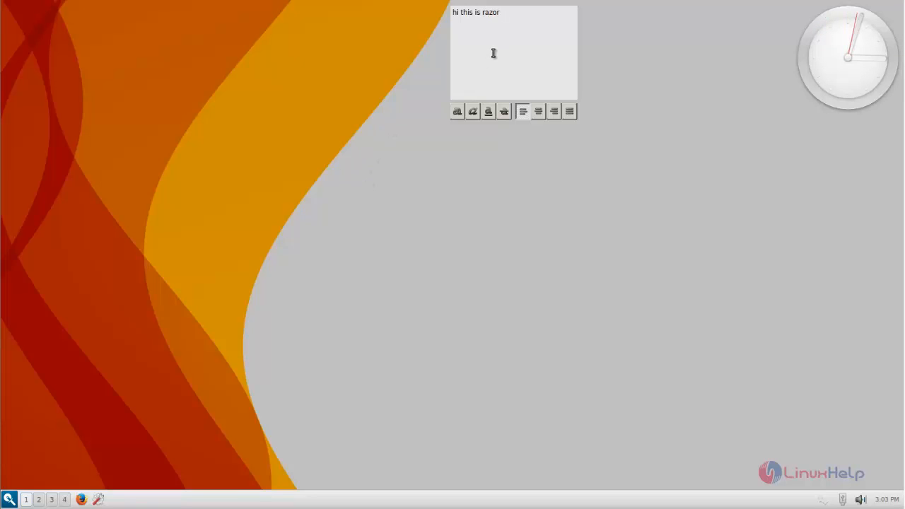
- Remove the Notepad widget with Remove Plugin and confirm with Yes
right_click(493, 56)
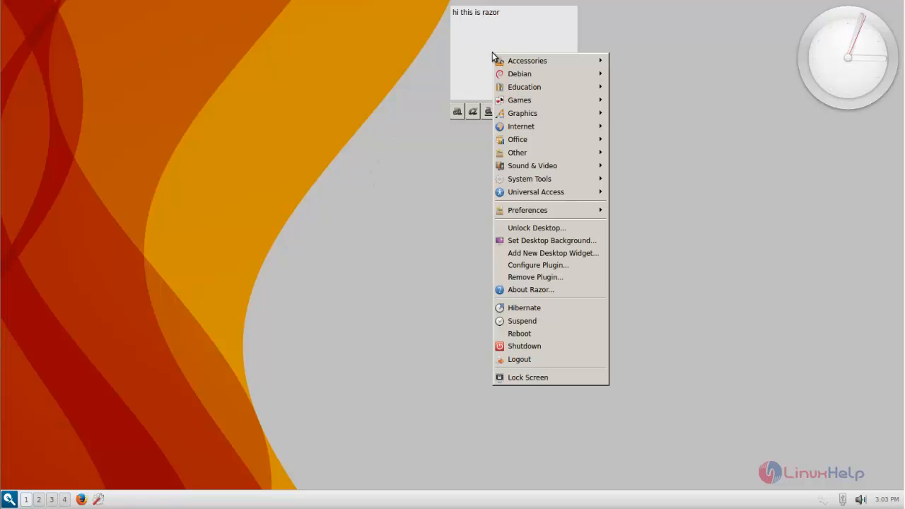
mouse_move(537, 265)
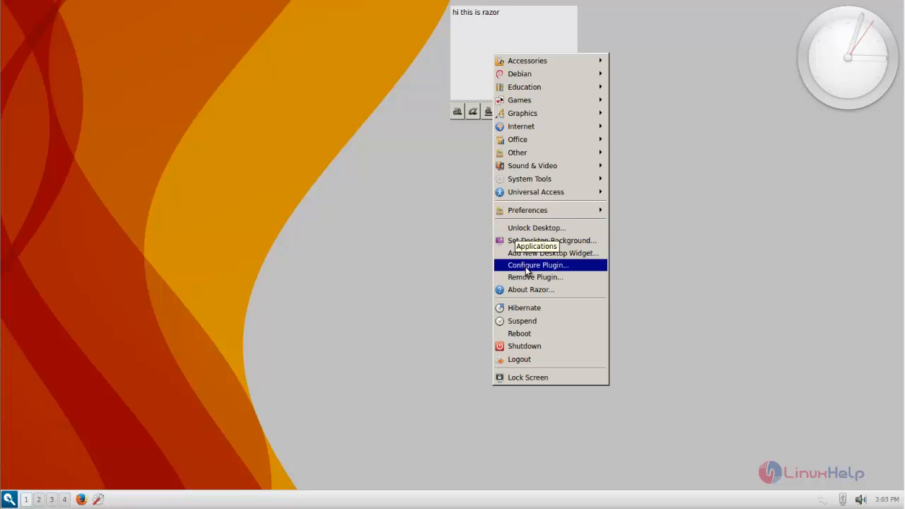
left_click(535, 277)
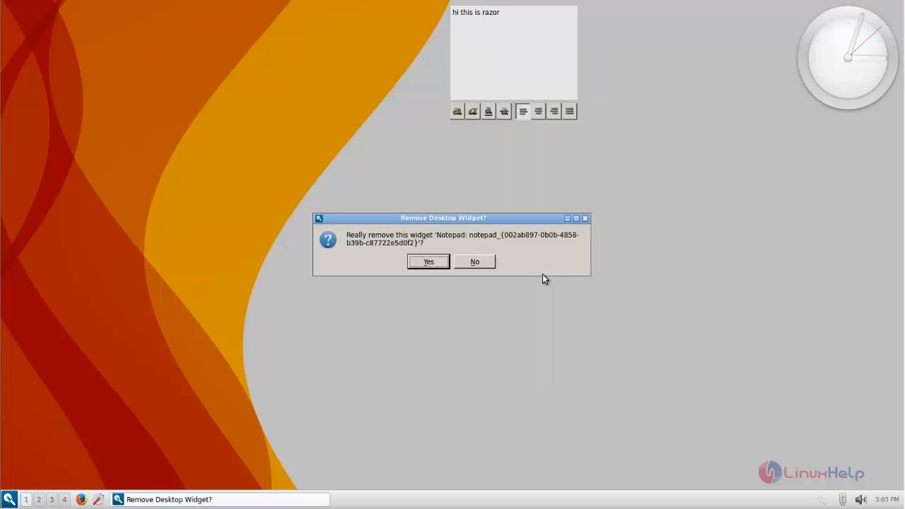
left_click(427, 261)
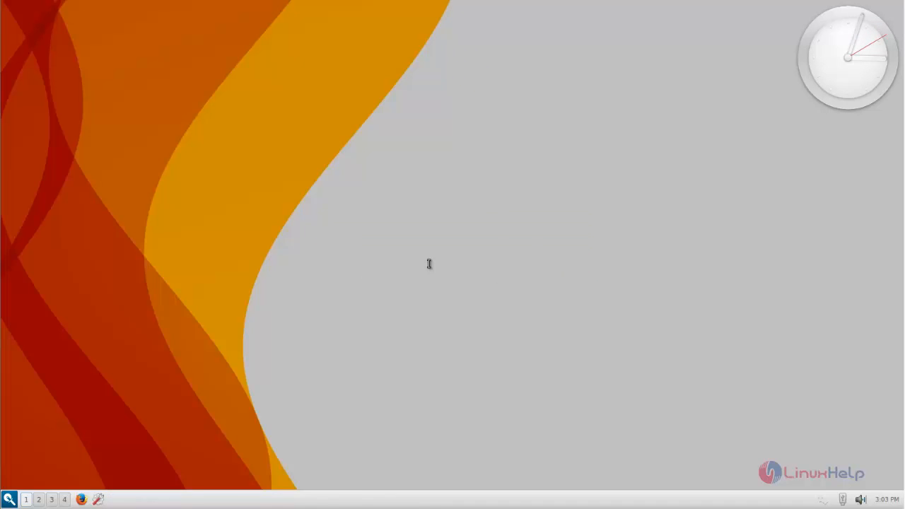
mouse_move(46, 457)
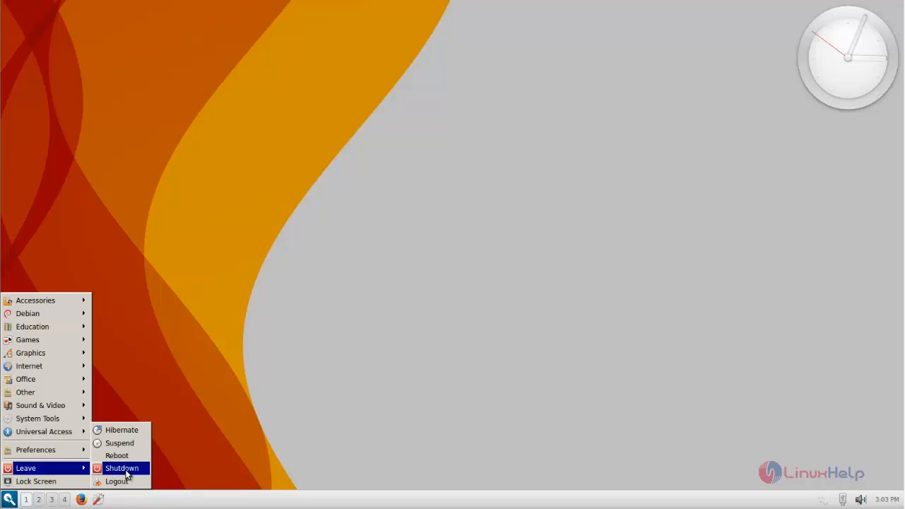
mouse_move(117, 481)
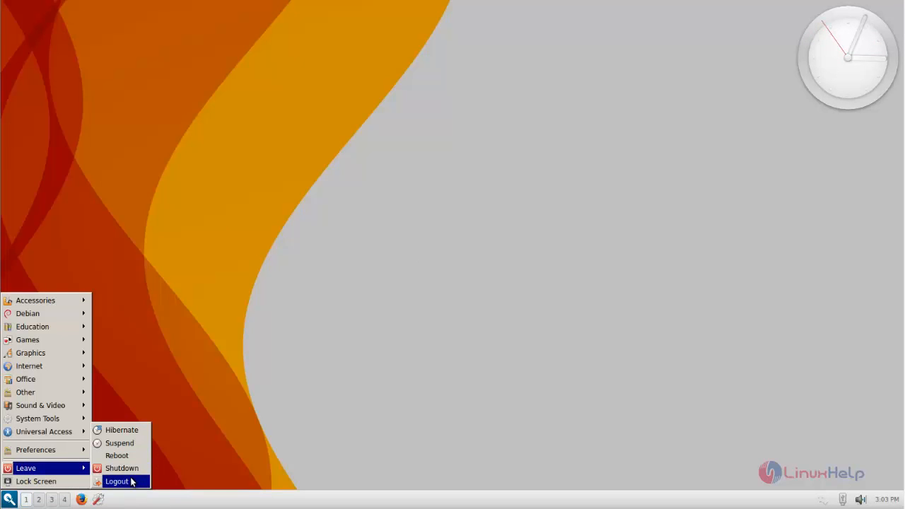
left_click(117, 481)
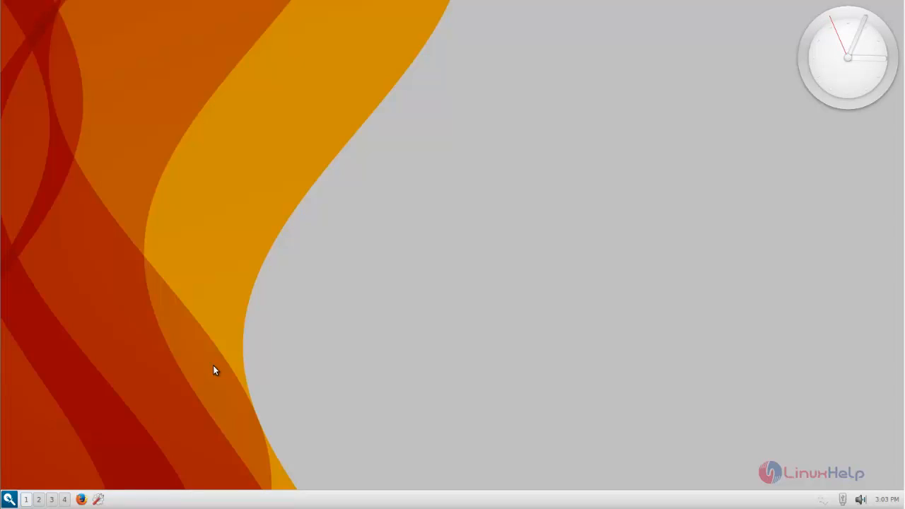
mouse_move(347, 201)
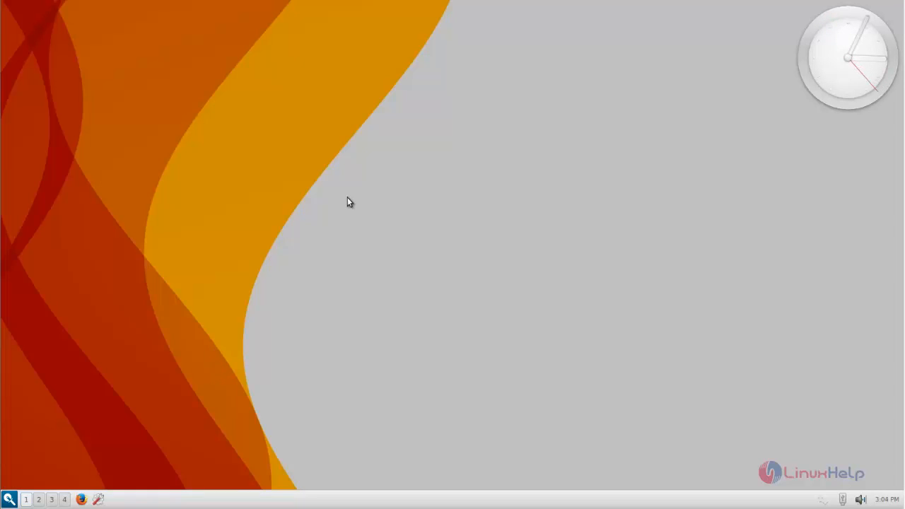
mouse_move(240, 225)
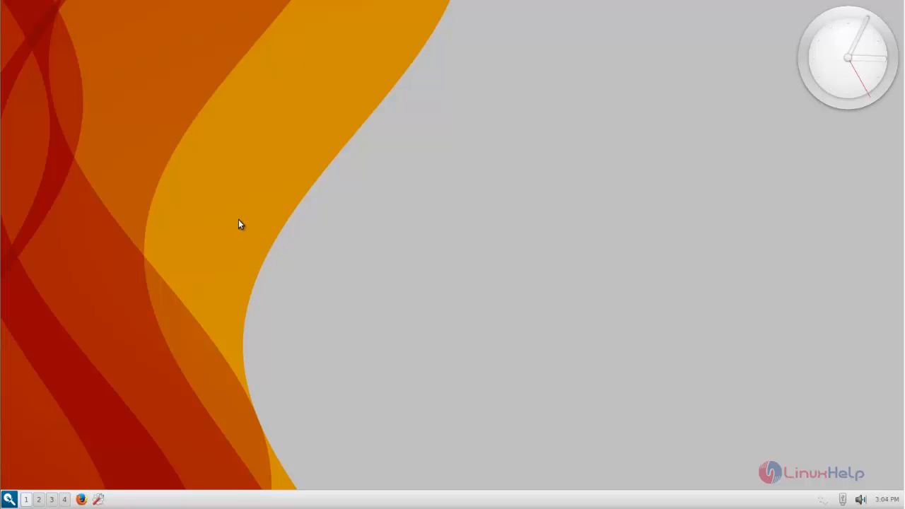